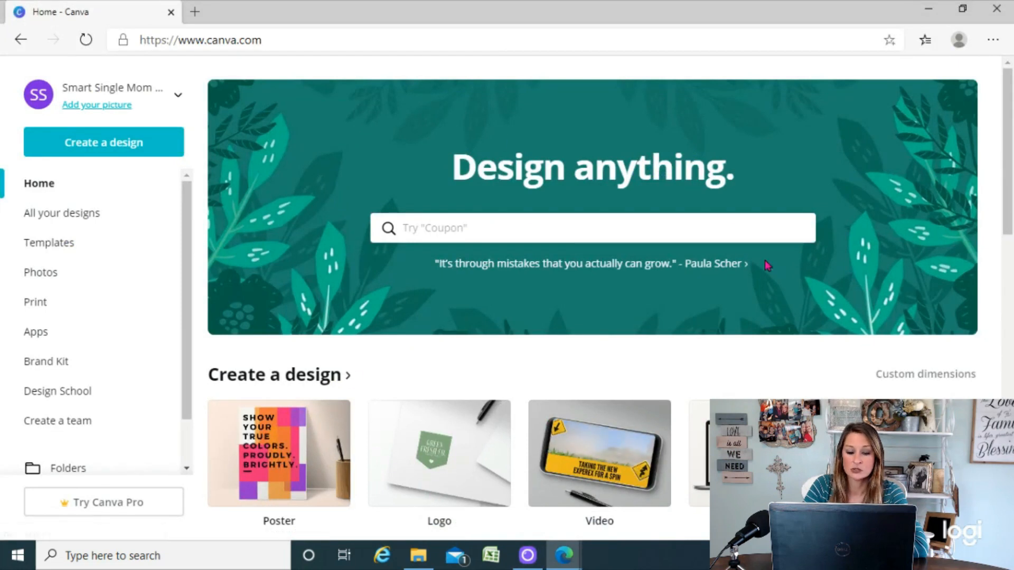
{"action": "mouse_move", "coordinate": [165, 94]}
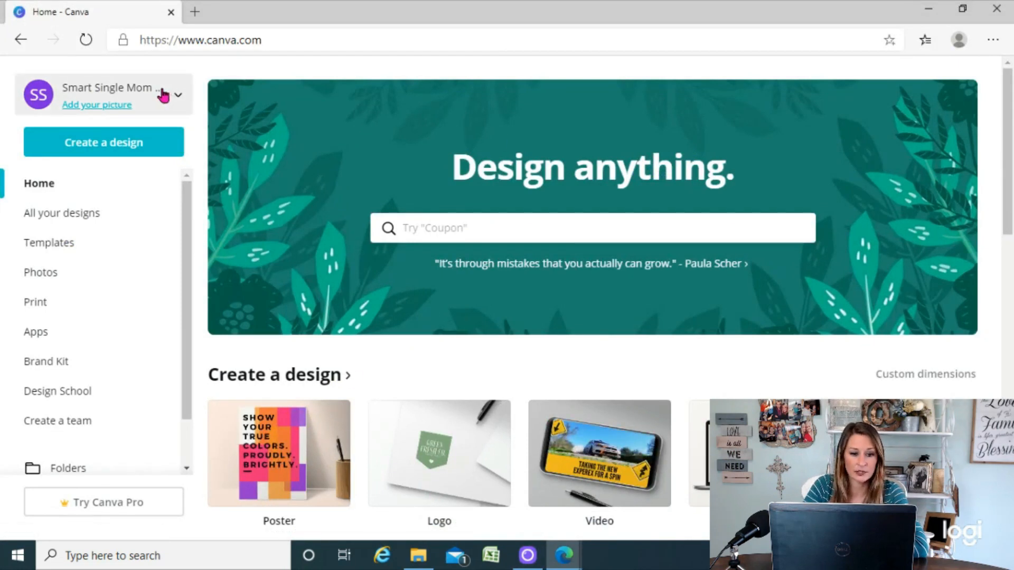
{"action": "mouse_move", "coordinate": [100, 141]}
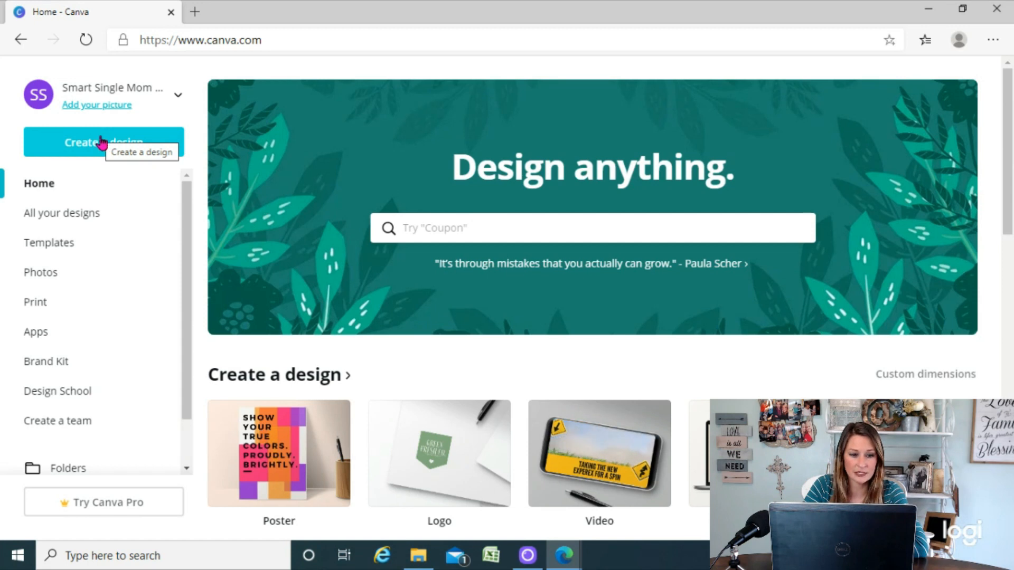
Create a new blank Pinterest Pin design from the Create a design search for 'pin'
{"action": "left_click", "coordinate": [104, 143]}
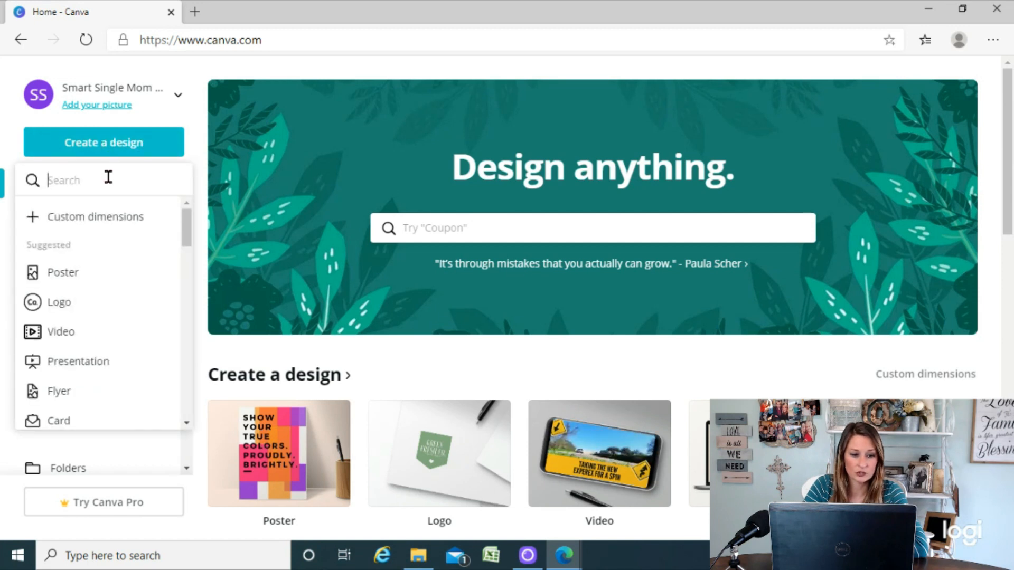
{"action": "type", "text": "pin"}
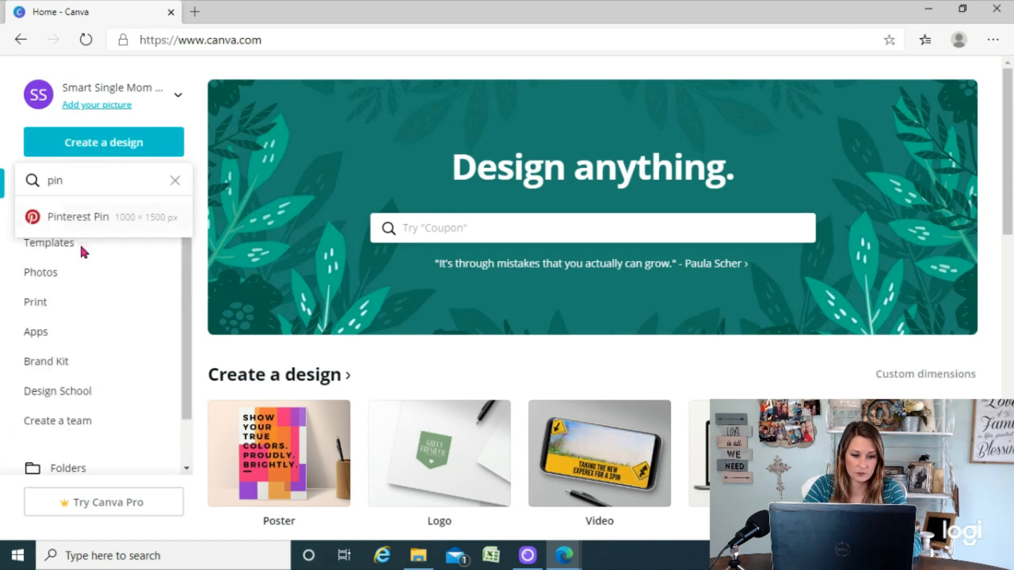
{"action": "left_click", "coordinate": [78, 216]}
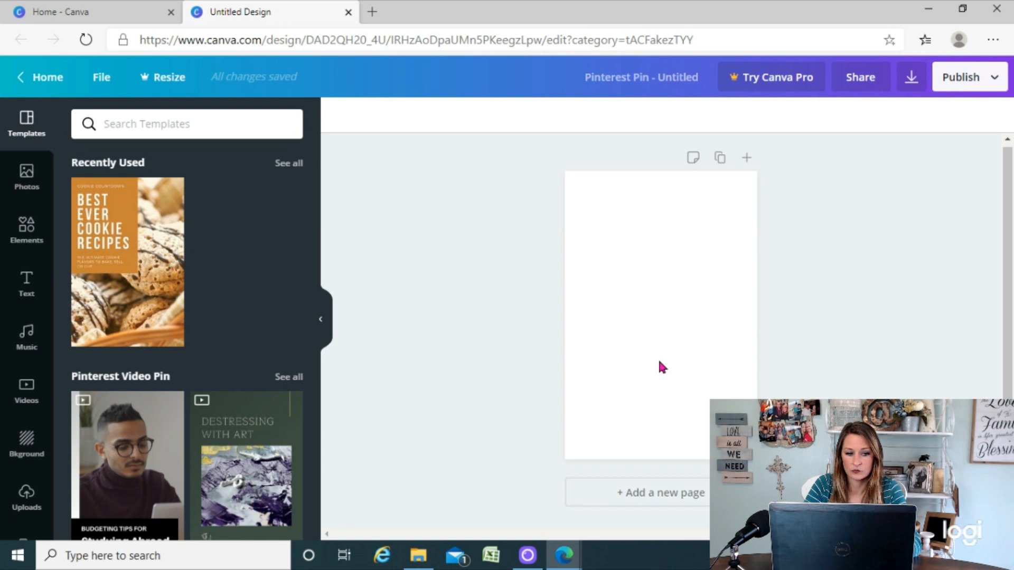
{"action": "mouse_move", "coordinate": [26, 284]}
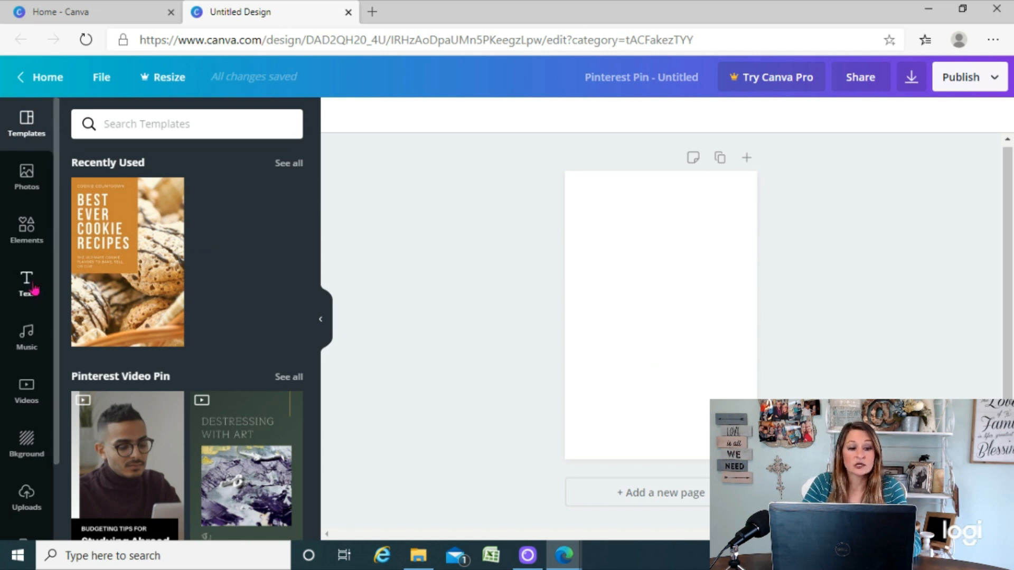
{"action": "mouse_move", "coordinate": [27, 281]}
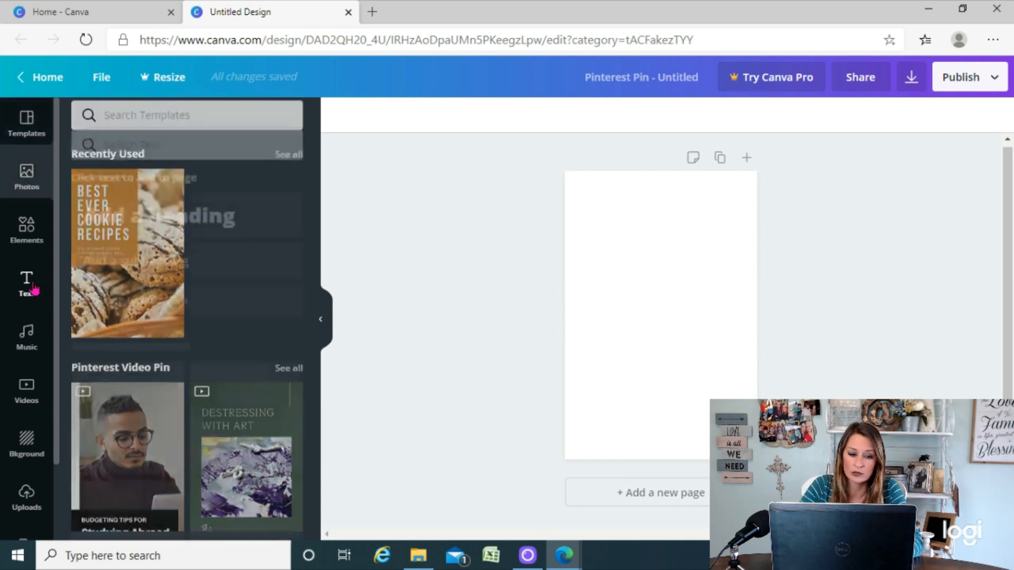
Add a heading text box to the pin from the Text panel
{"action": "left_click", "coordinate": [25, 284]}
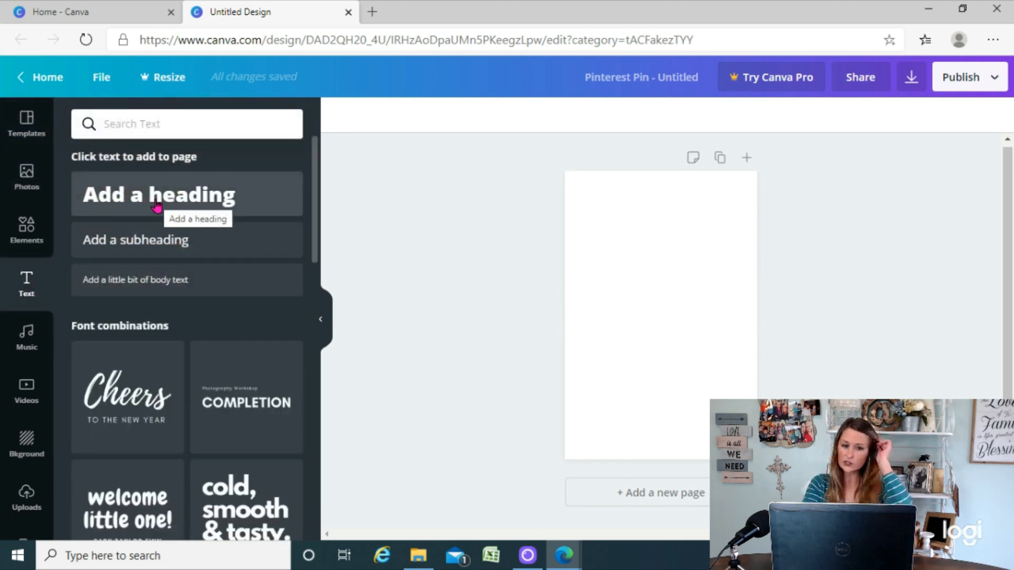
{"action": "left_click", "coordinate": [159, 194]}
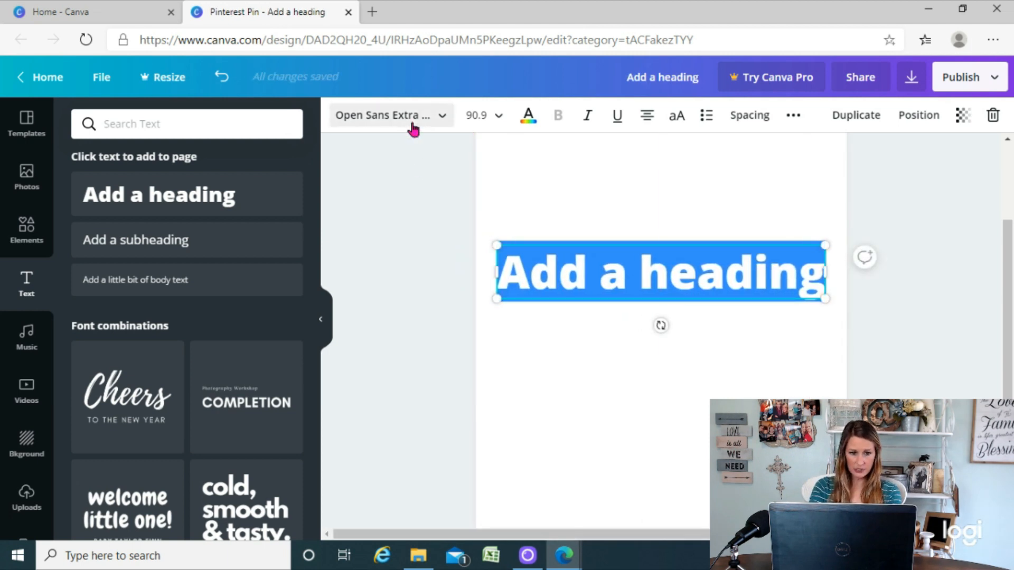
Set the heading font to Londrina Shadow via a font search for 'outline'
{"action": "left_click", "coordinate": [384, 115]}
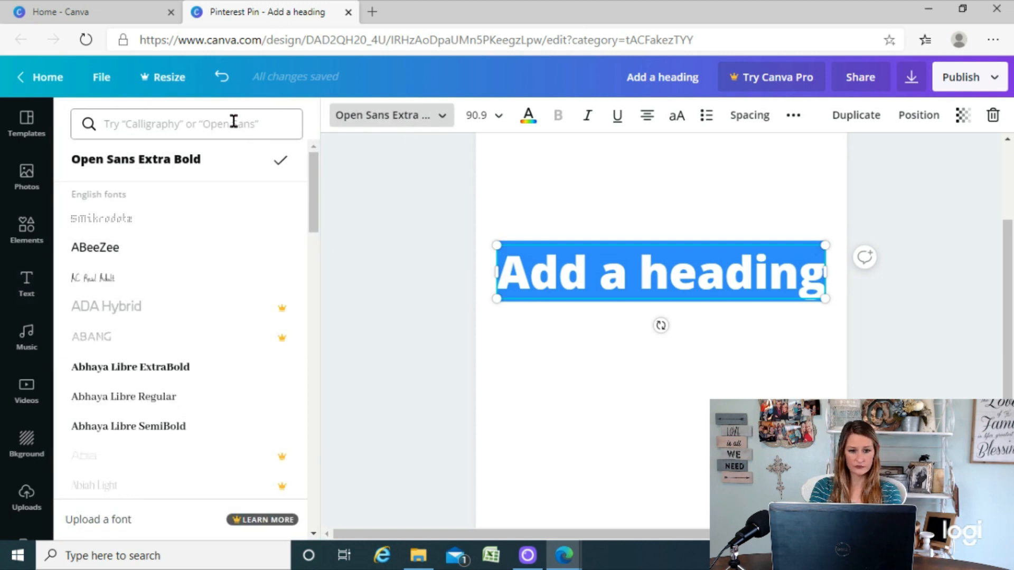
{"action": "type", "text": "ou"}
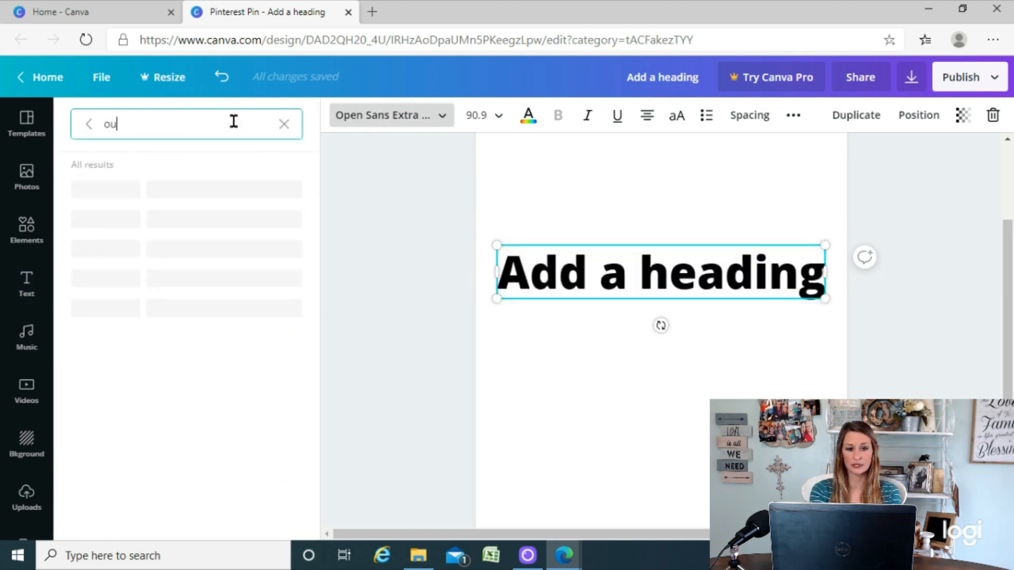
{"action": "type", "text": "tline"}
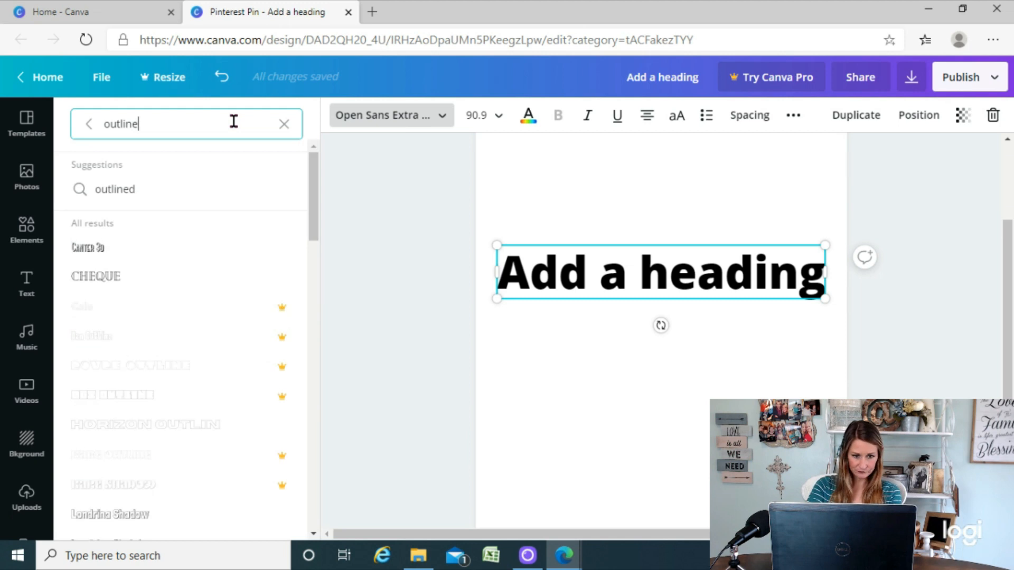
{"action": "scroll", "scroll_direction": "down", "scroll_amount": 3}
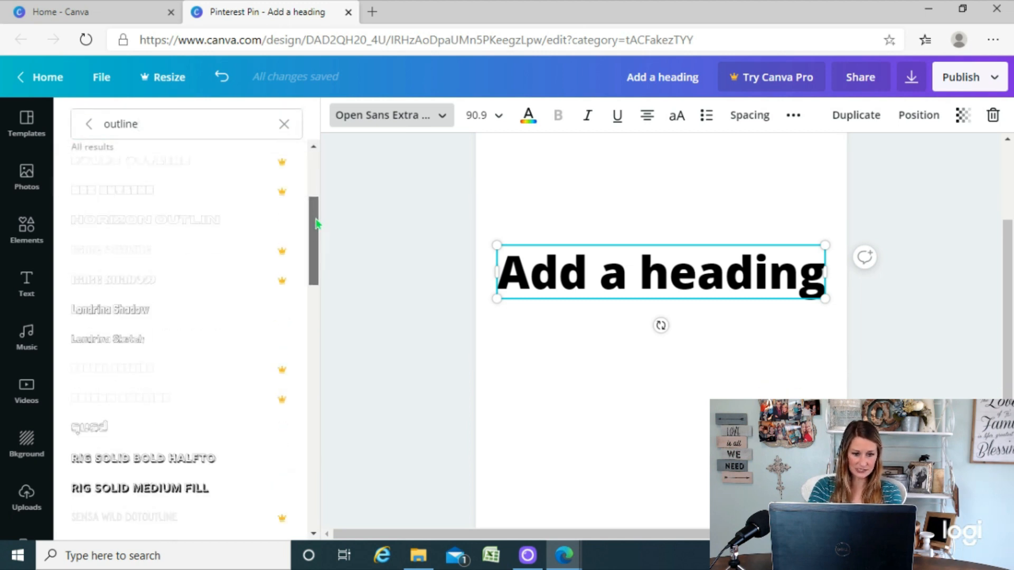
{"action": "scroll", "scroll_direction": "down", "scroll_amount": 3}
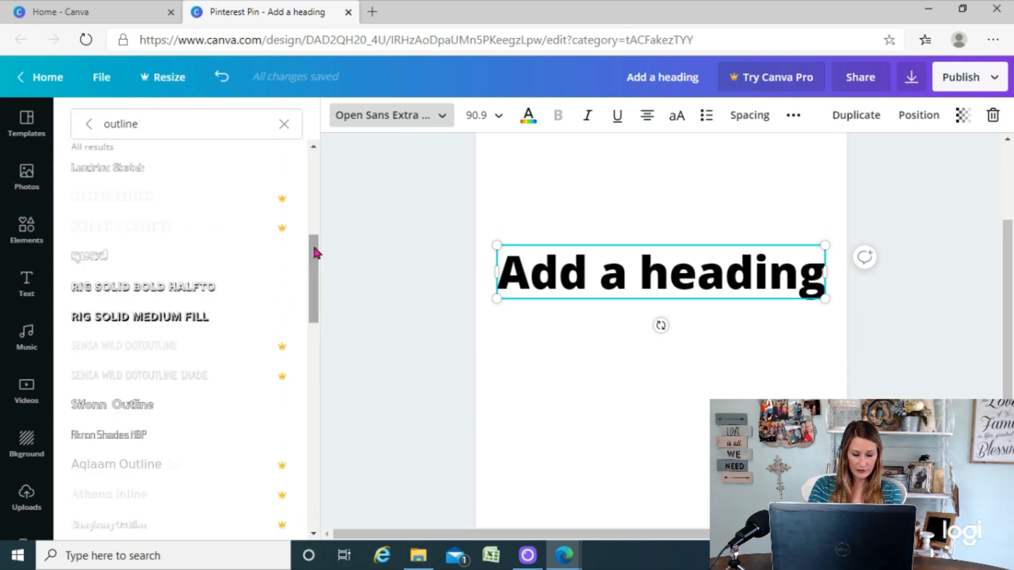
{"action": "scroll", "scroll_direction": "down", "scroll_amount": 3}
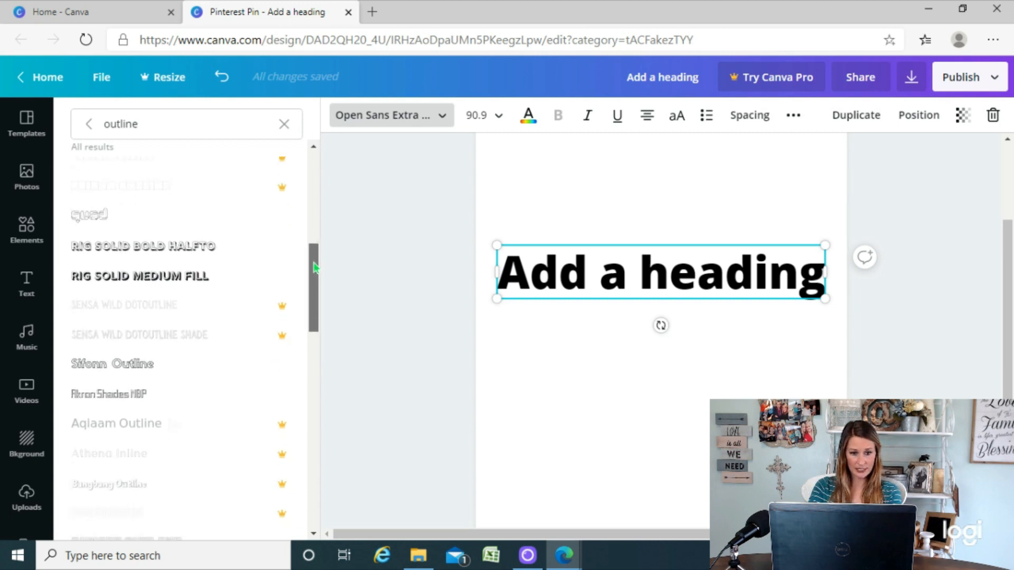
{"action": "mouse_move", "coordinate": [146, 411]}
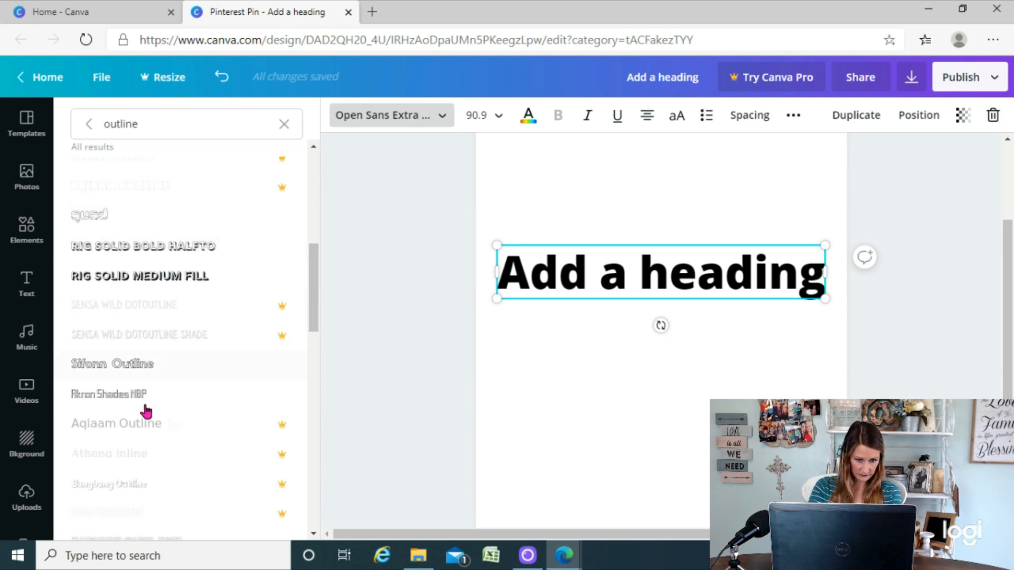
{"action": "mouse_move", "coordinate": [167, 259]}
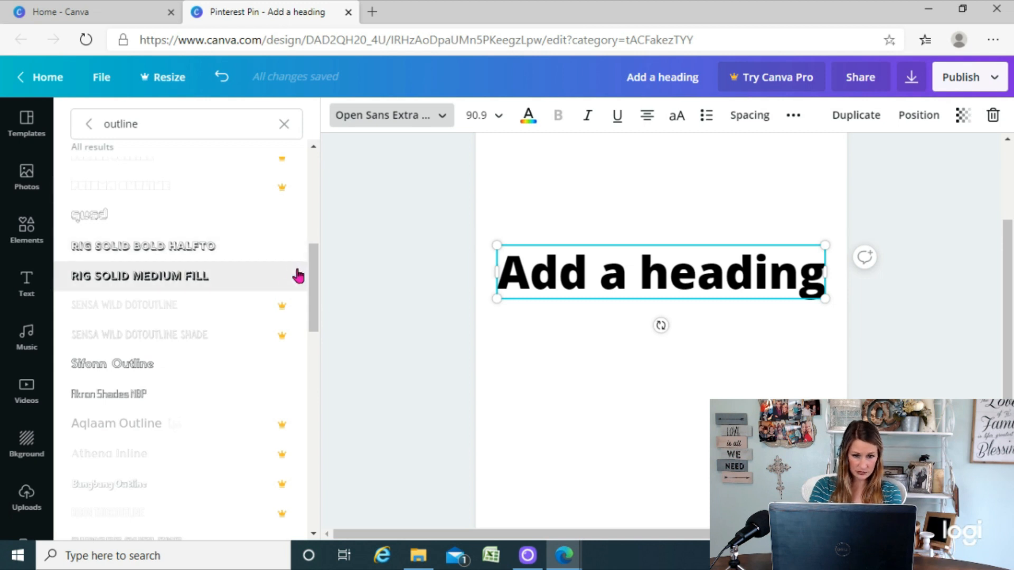
{"action": "scroll", "scroll_direction": "up", "scroll_amount": 3}
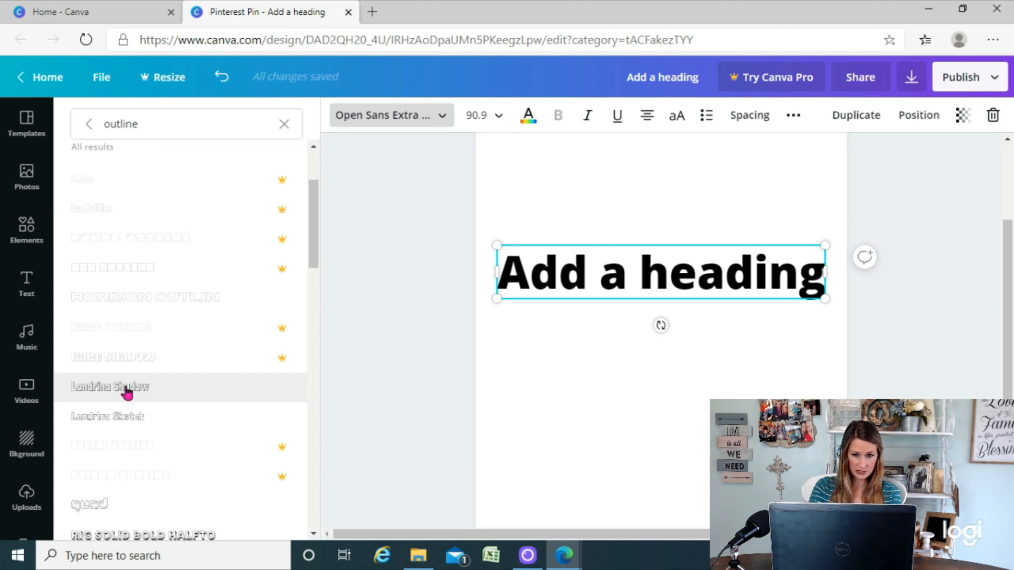
{"action": "left_click", "coordinate": [109, 387]}
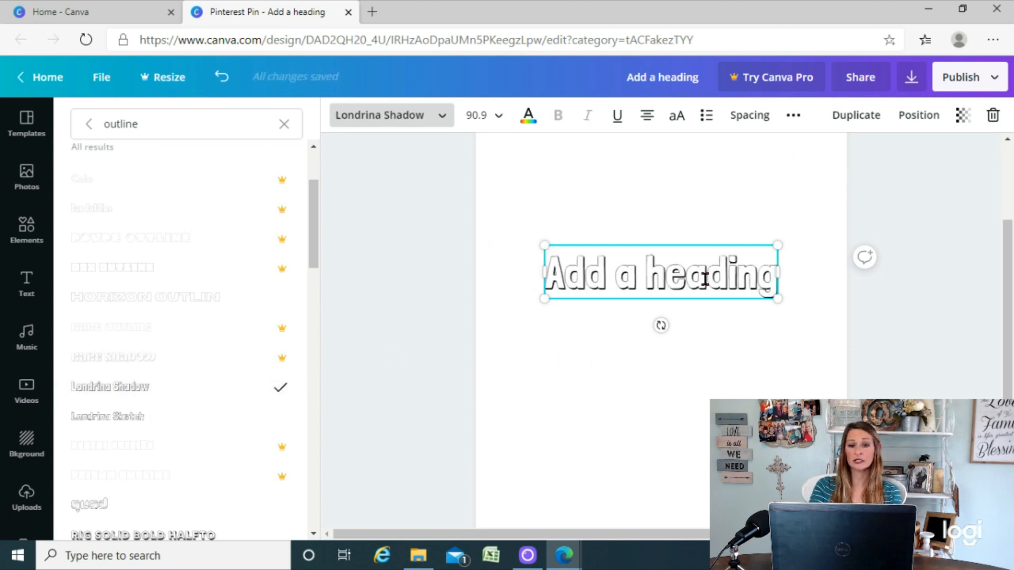
Try red and dark grey on the outlined heading, keep it black, and duplicate it
{"action": "left_click", "coordinate": [528, 115]}
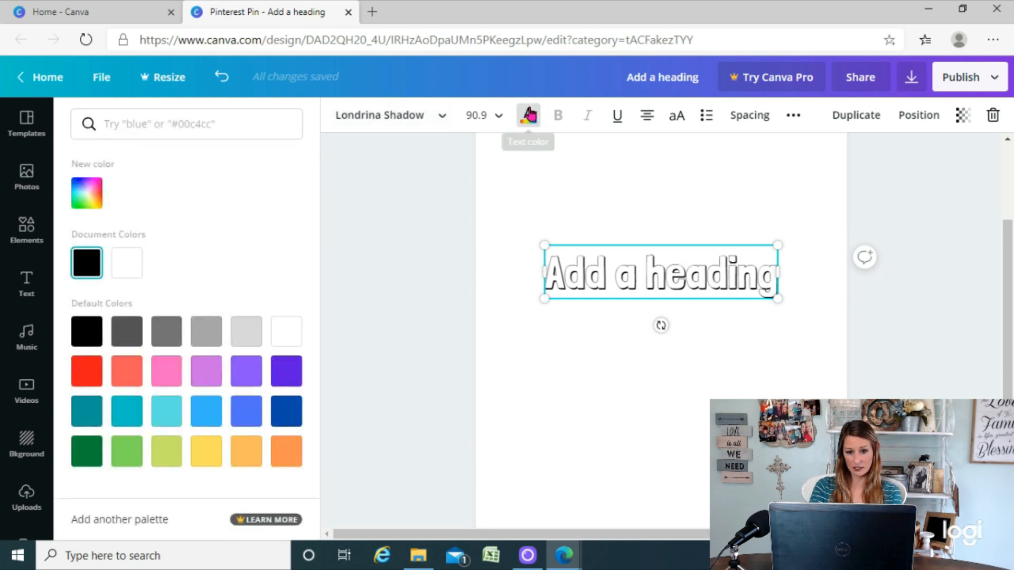
{"action": "left_click", "coordinate": [87, 371]}
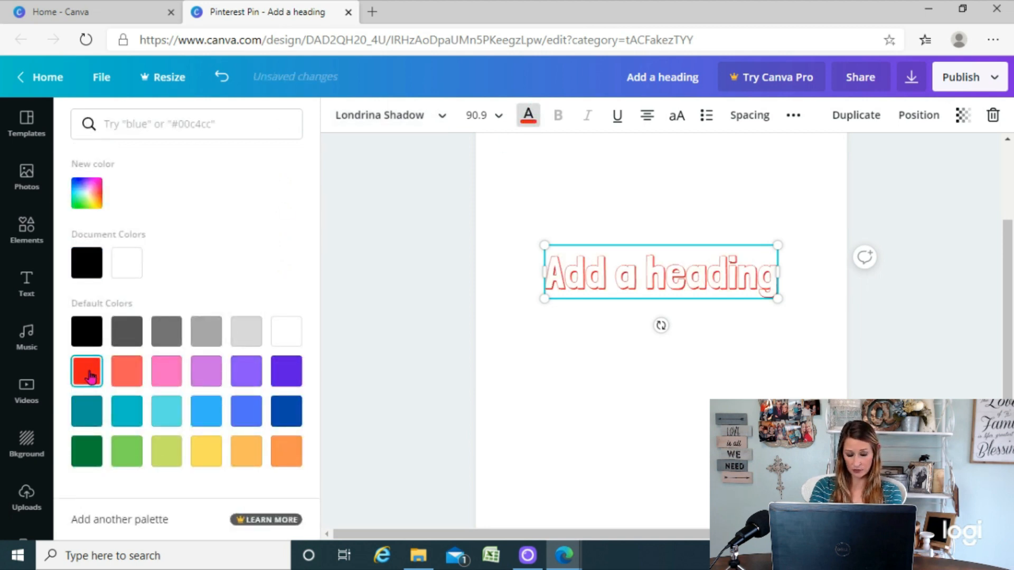
{"action": "left_click", "coordinate": [127, 331]}
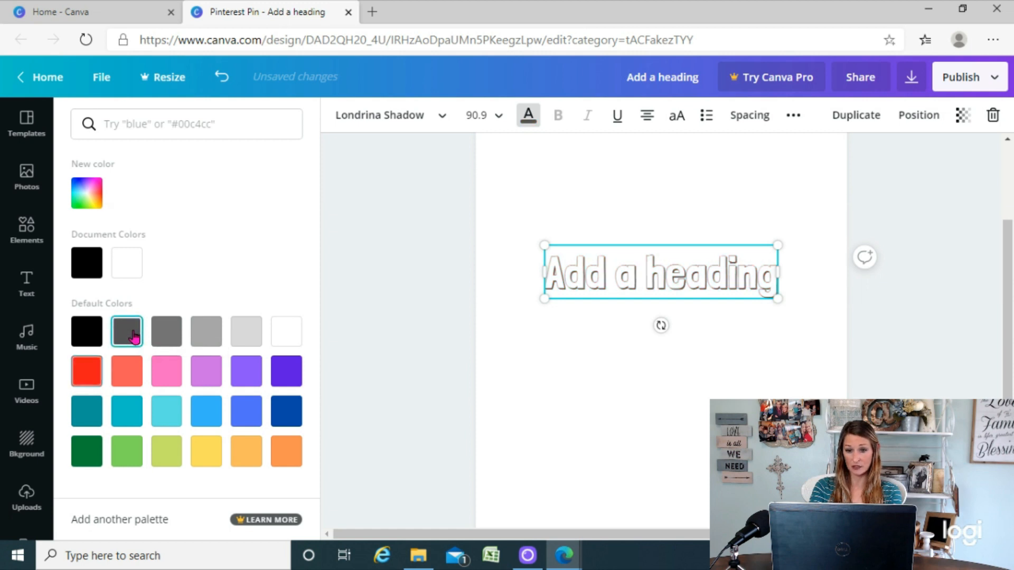
{"action": "left_click", "coordinate": [287, 371]}
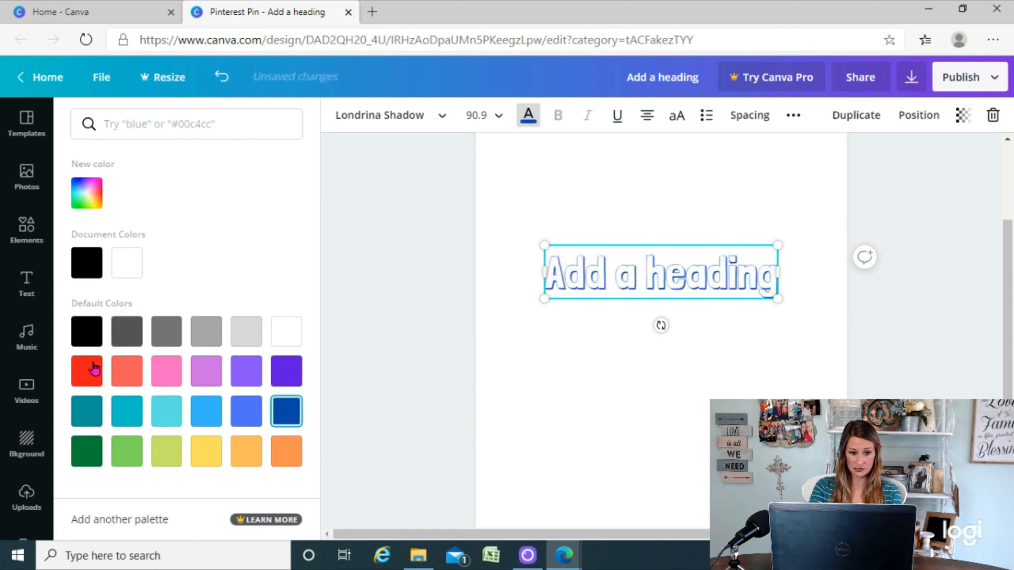
{"action": "left_click", "coordinate": [86, 371]}
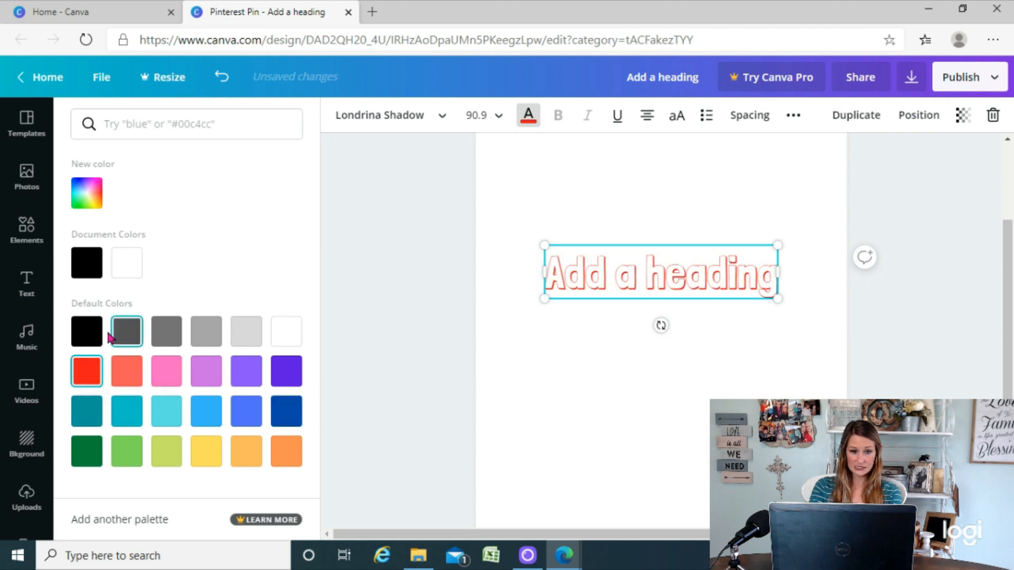
{"action": "left_click", "coordinate": [85, 331]}
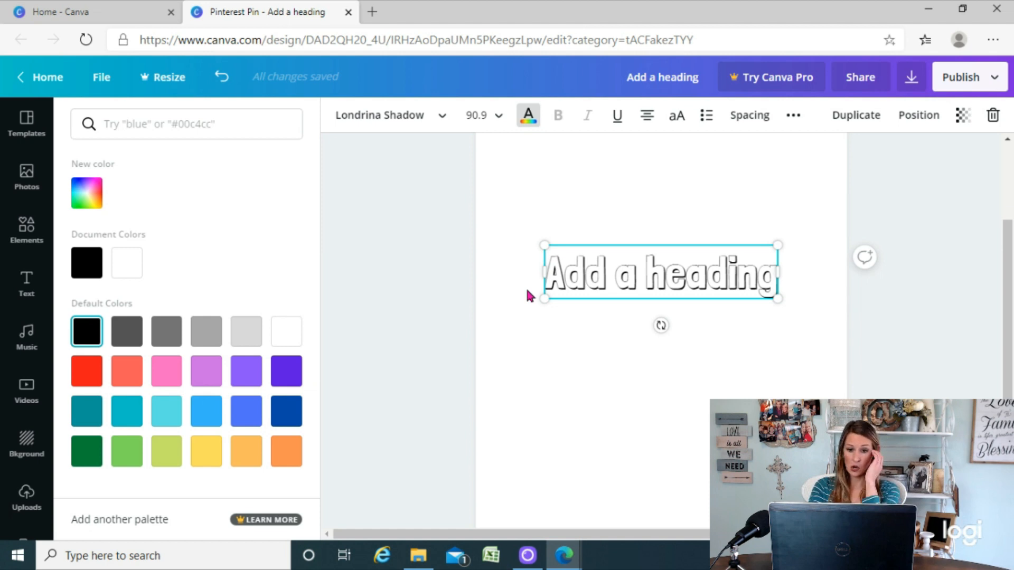
{"action": "mouse_move", "coordinate": [598, 324]}
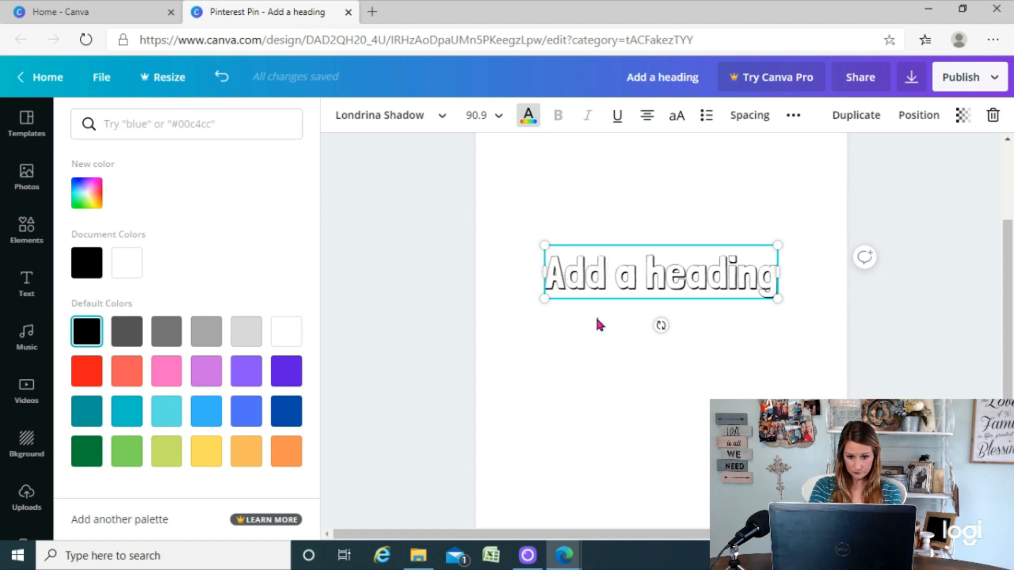
{"action": "left_click", "coordinate": [25, 285]}
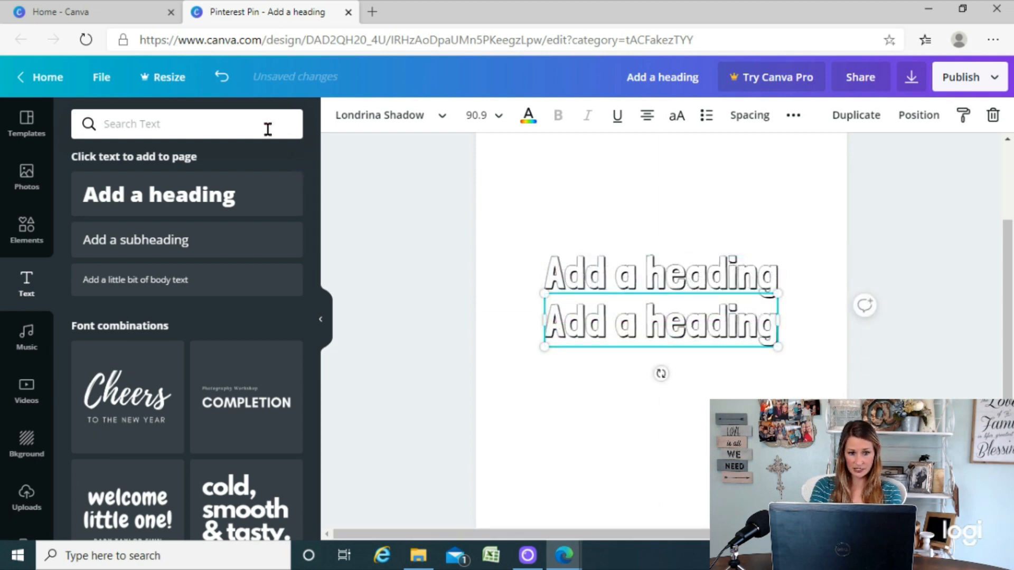
Switch the copy to Londrina Solid Regular and colour it red
{"action": "left_click", "coordinate": [379, 116]}
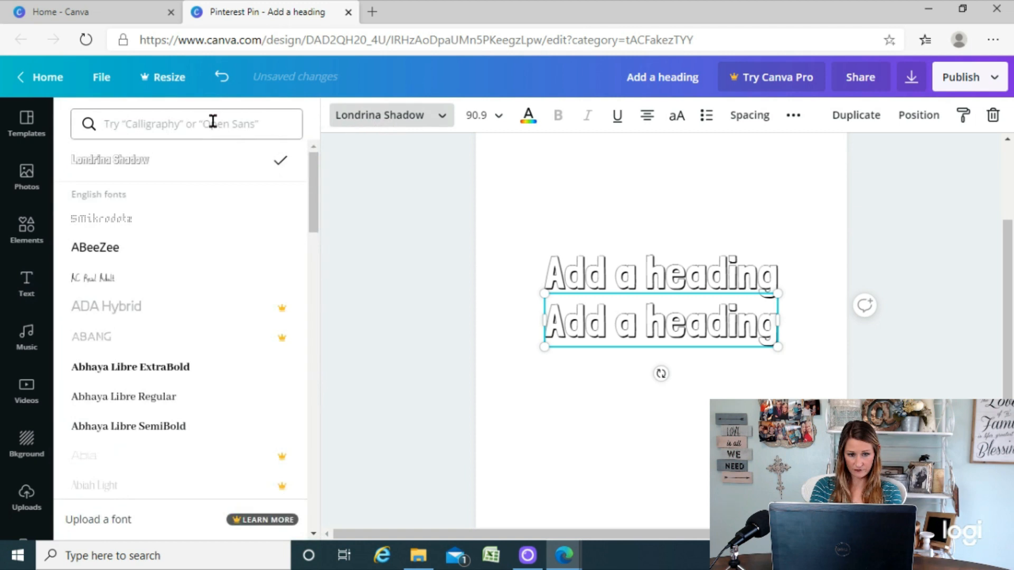
{"action": "left_click", "coordinate": [186, 124]}
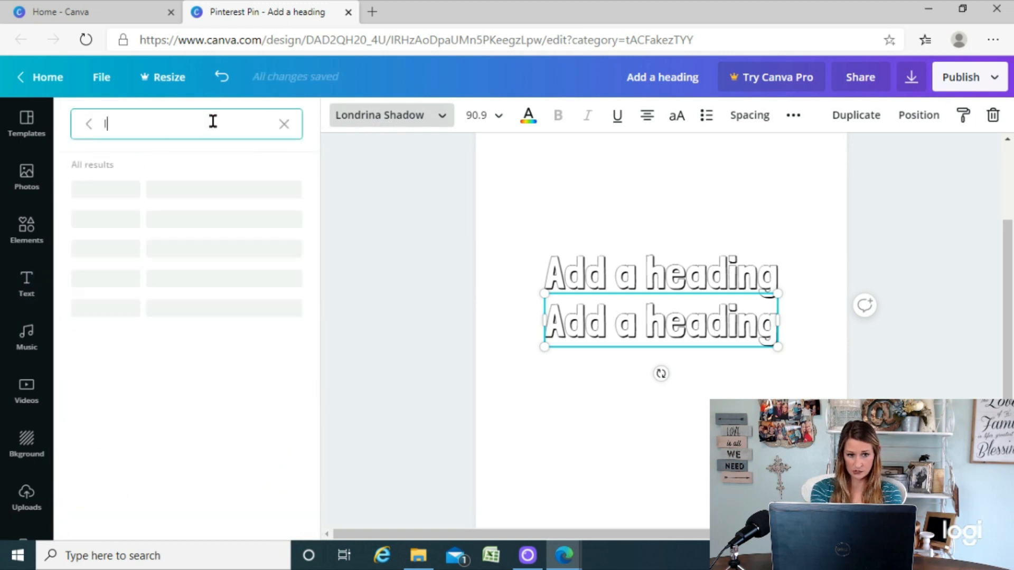
{"action": "type", "text": "londrin"}
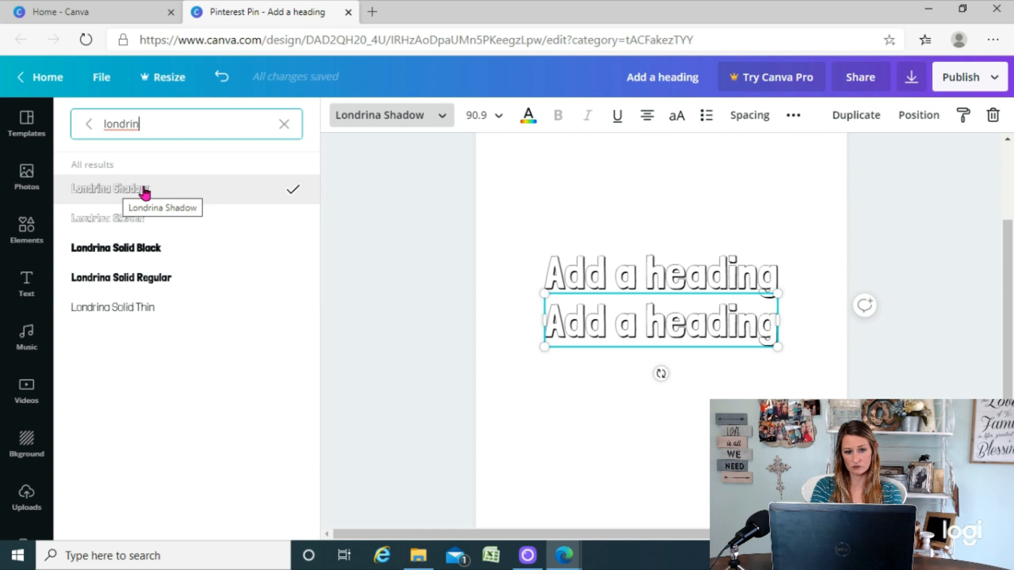
{"action": "left_click", "coordinate": [120, 277]}
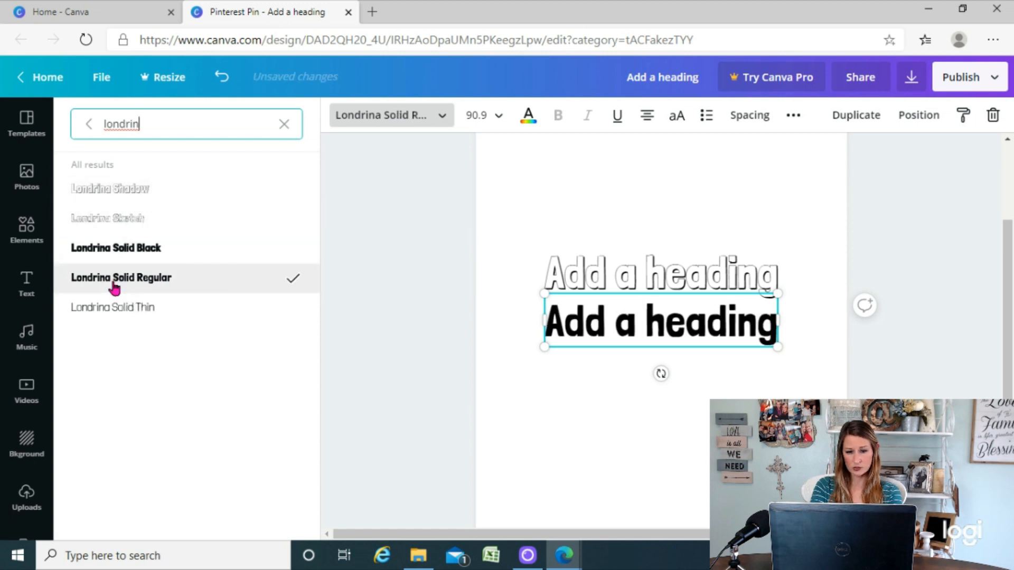
{"action": "mouse_move", "coordinate": [505, 342]}
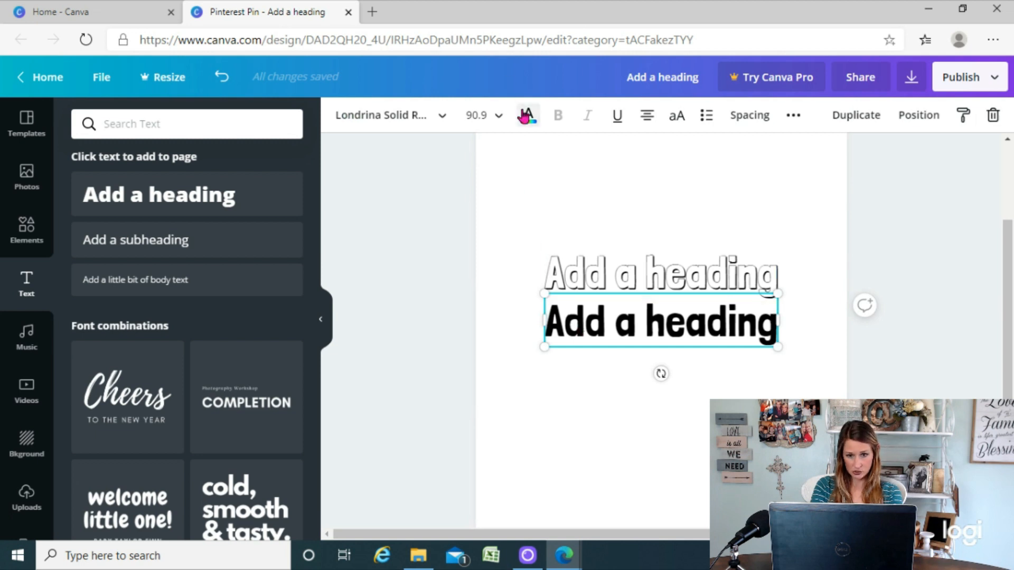
{"action": "left_click", "coordinate": [85, 370]}
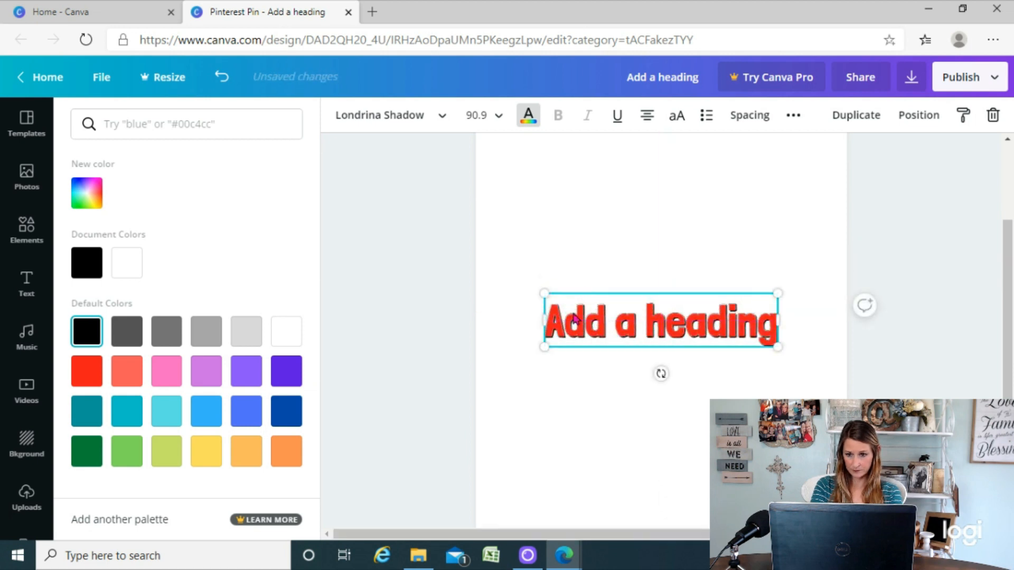
Bring the black outline in front of the red text, zoom to 75%, and add another heading
{"action": "left_click", "coordinate": [918, 115]}
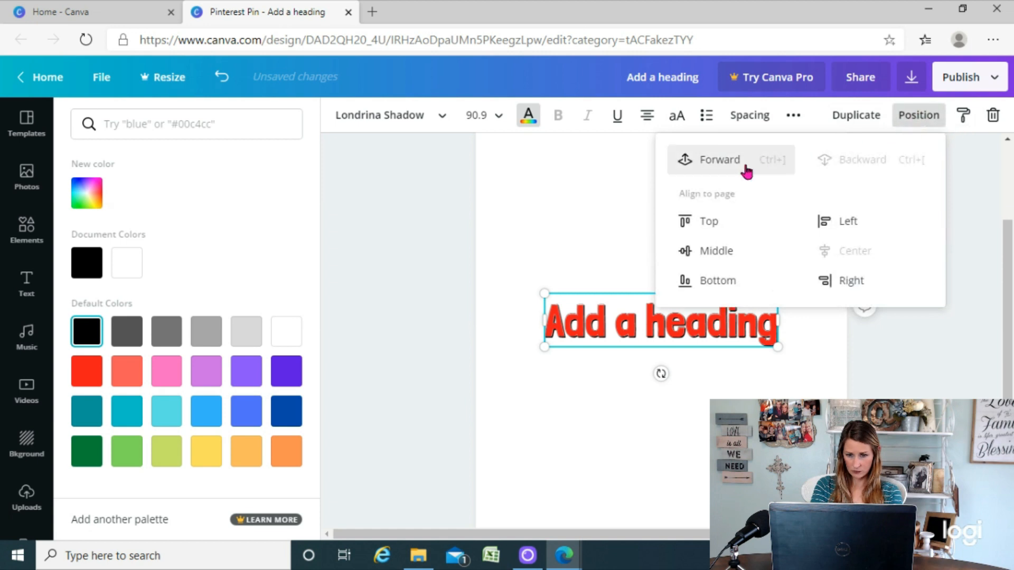
{"action": "left_click", "coordinate": [718, 160]}
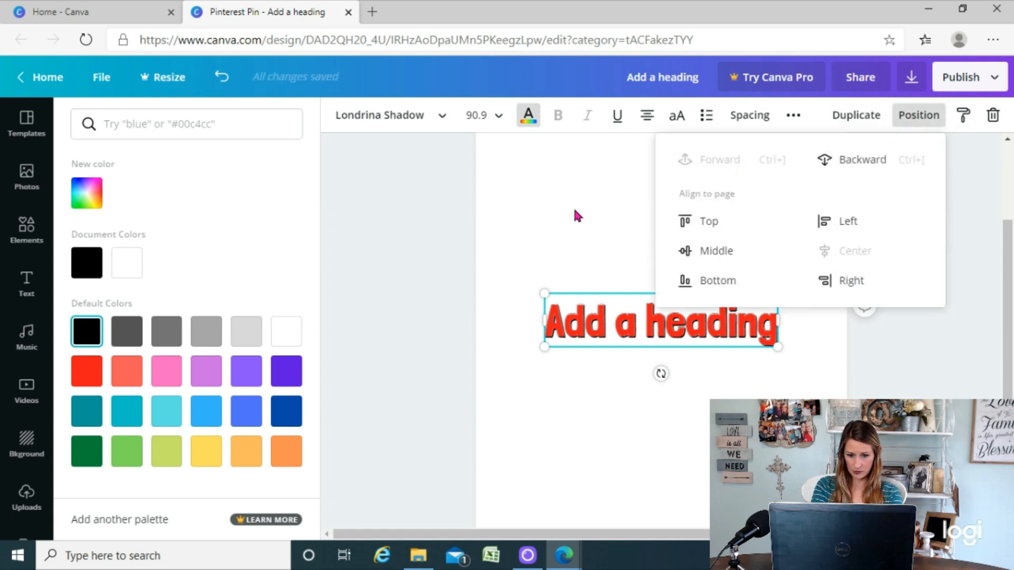
{"action": "left_click", "coordinate": [26, 284]}
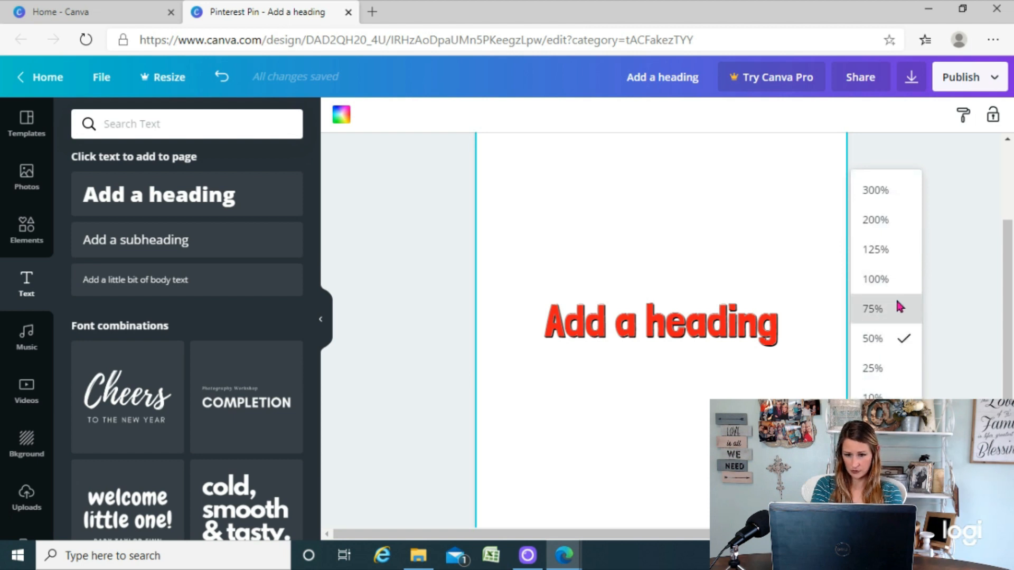
{"action": "left_click", "coordinate": [873, 309]}
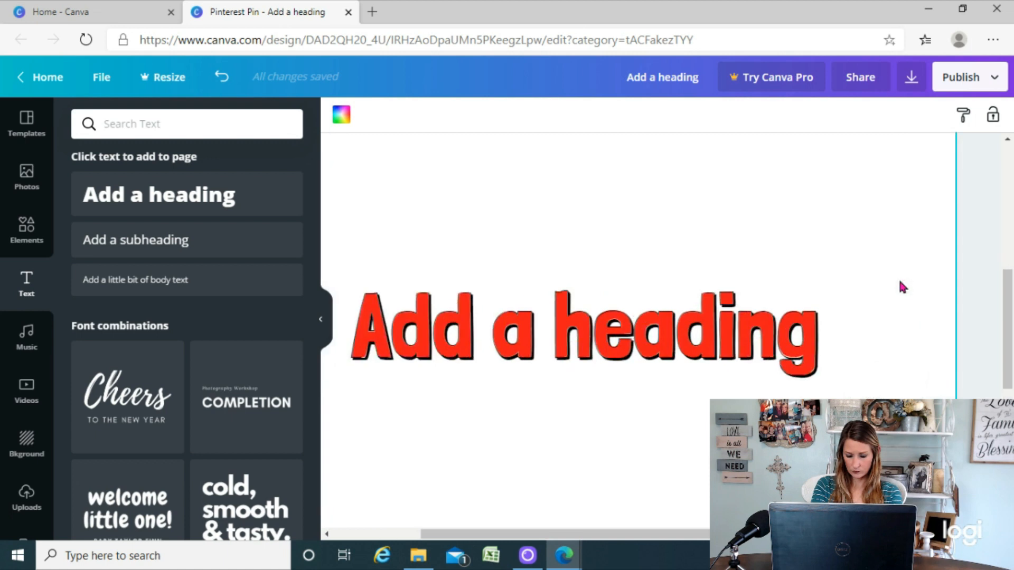
{"action": "mouse_move", "coordinate": [540, 535]}
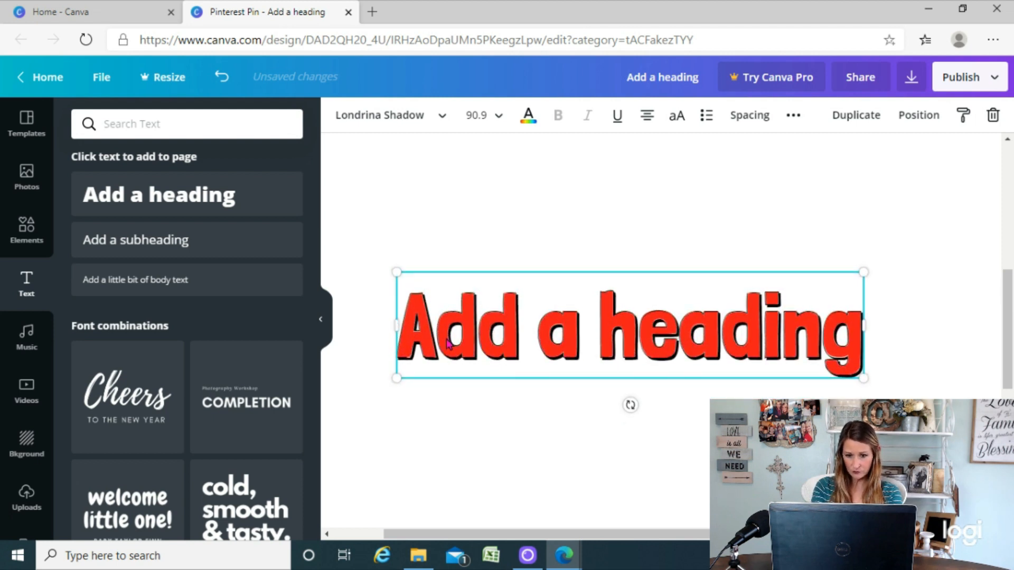
{"action": "left_click", "coordinate": [633, 434]}
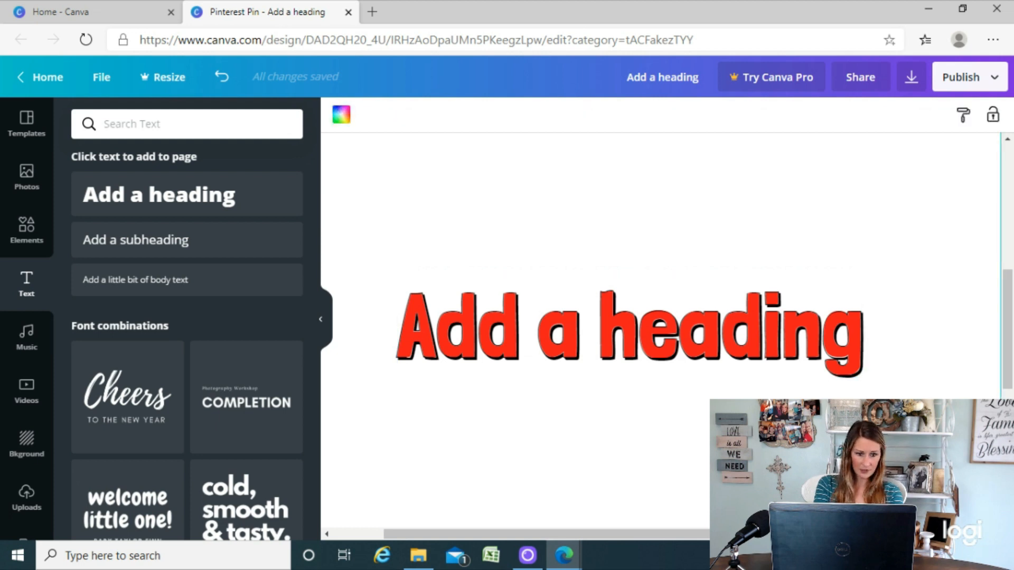
{"action": "mouse_move", "coordinate": [298, 173]}
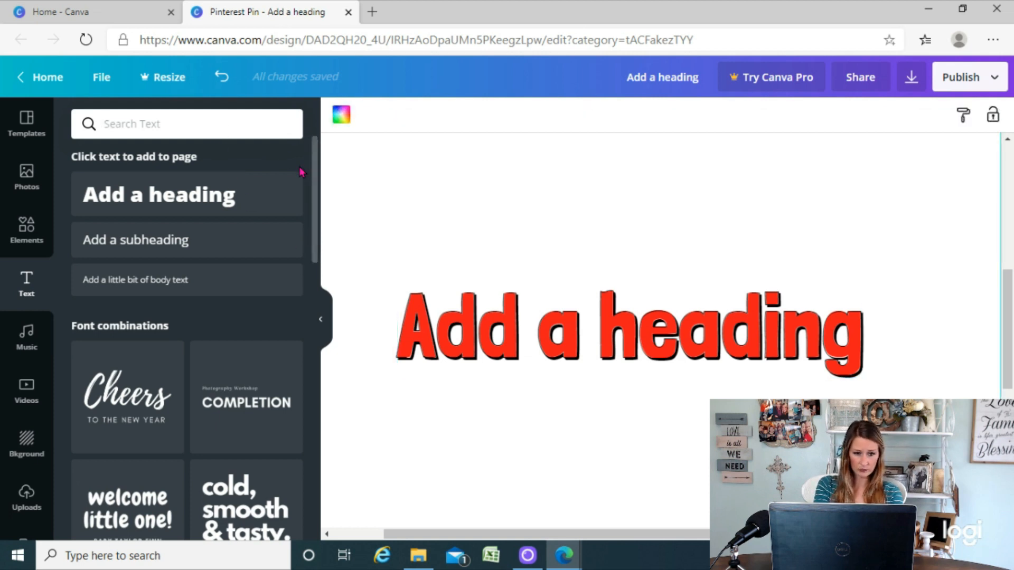
{"action": "left_click", "coordinate": [159, 195]}
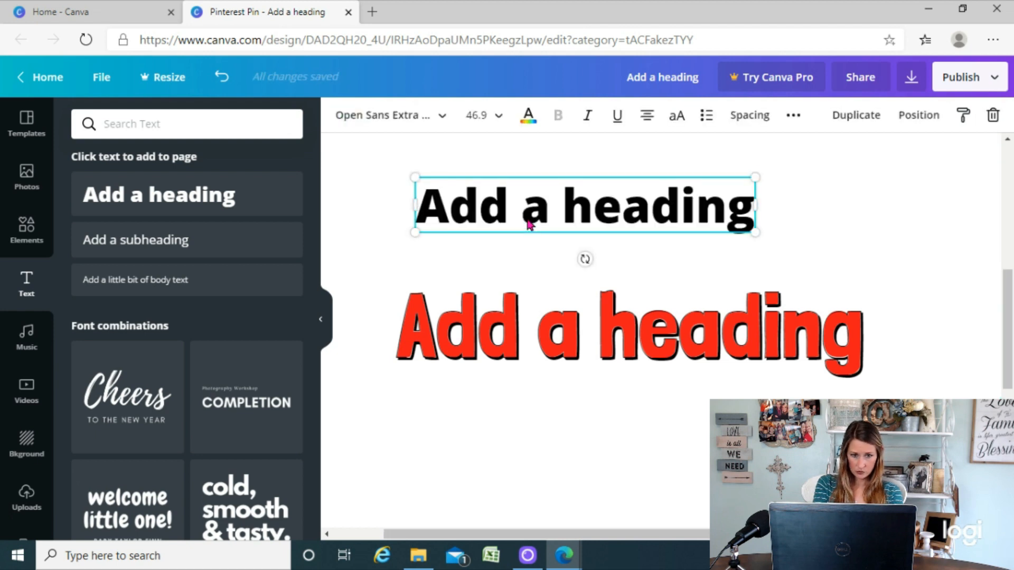
Set the new heading in the Sifonn Outline font via a search for 'outline'
{"action": "left_click", "coordinate": [383, 115]}
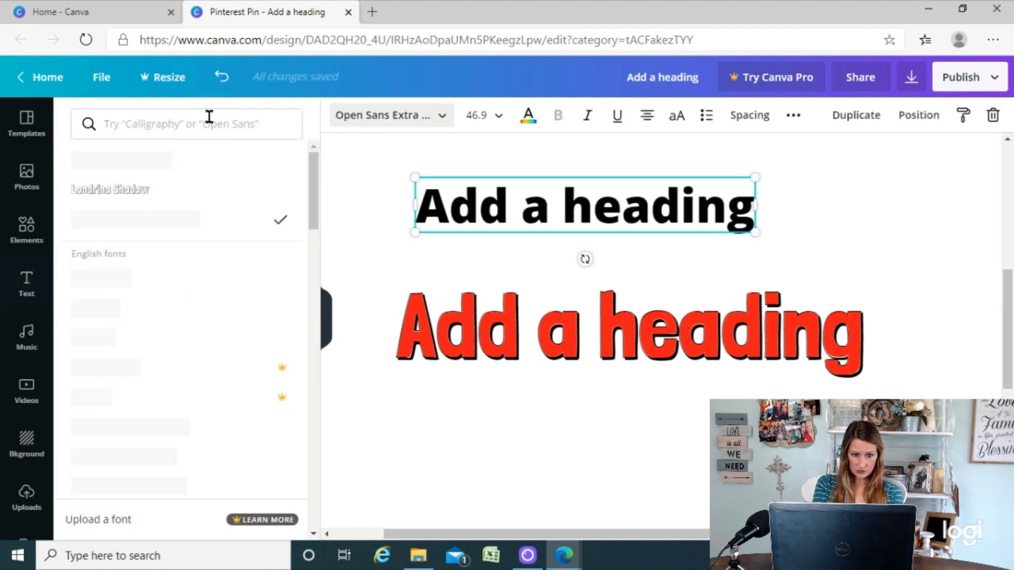
{"action": "type", "text": "outline"}
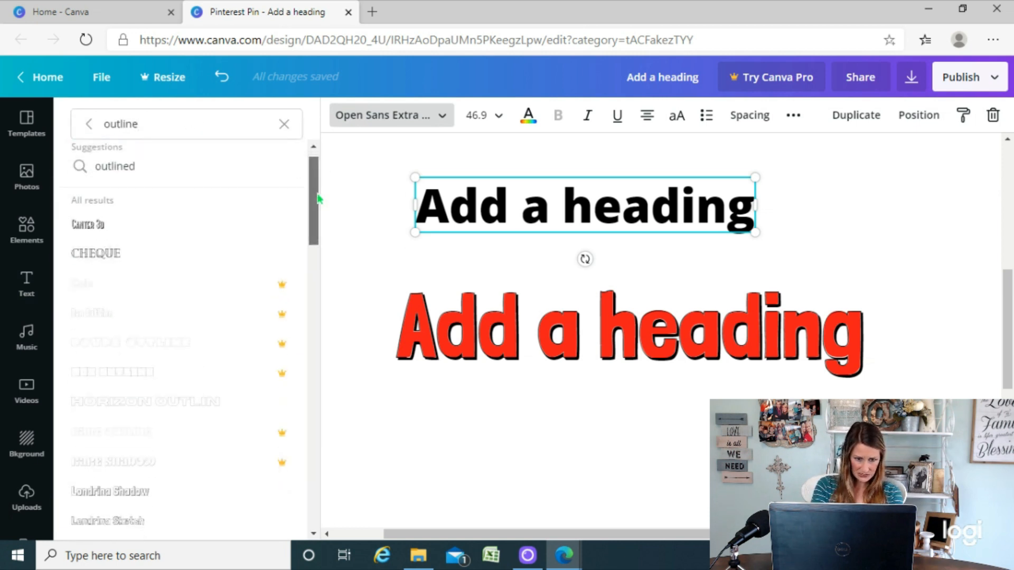
{"action": "scroll", "scroll_direction": "down", "scroll_amount": 3}
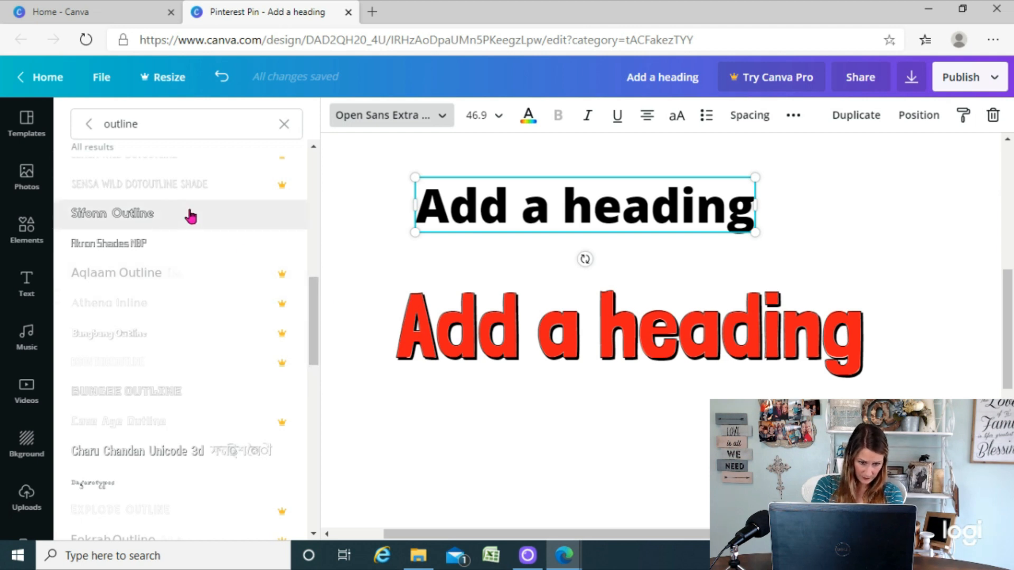
{"action": "left_click", "coordinate": [112, 213]}
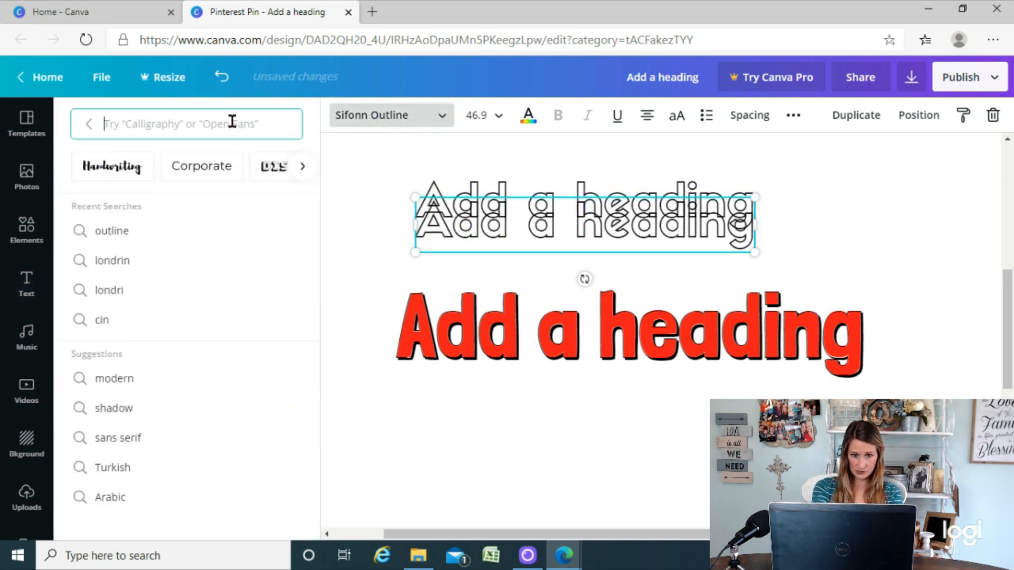
Set the duplicate heading to solid Sifonn in pink and align it with the outline copy via Position
{"action": "type", "text": "sif"}
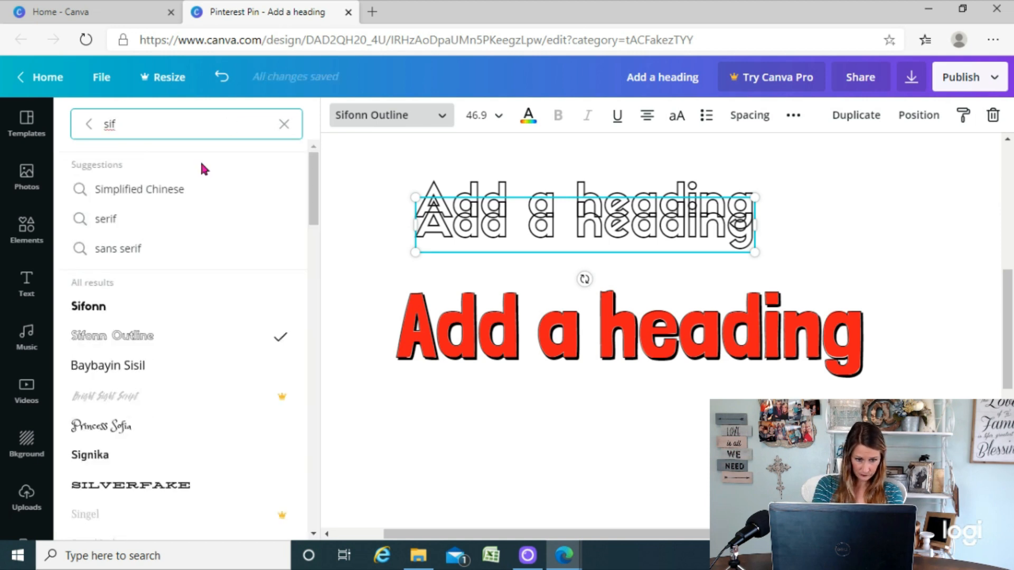
{"action": "left_click", "coordinate": [87, 306]}
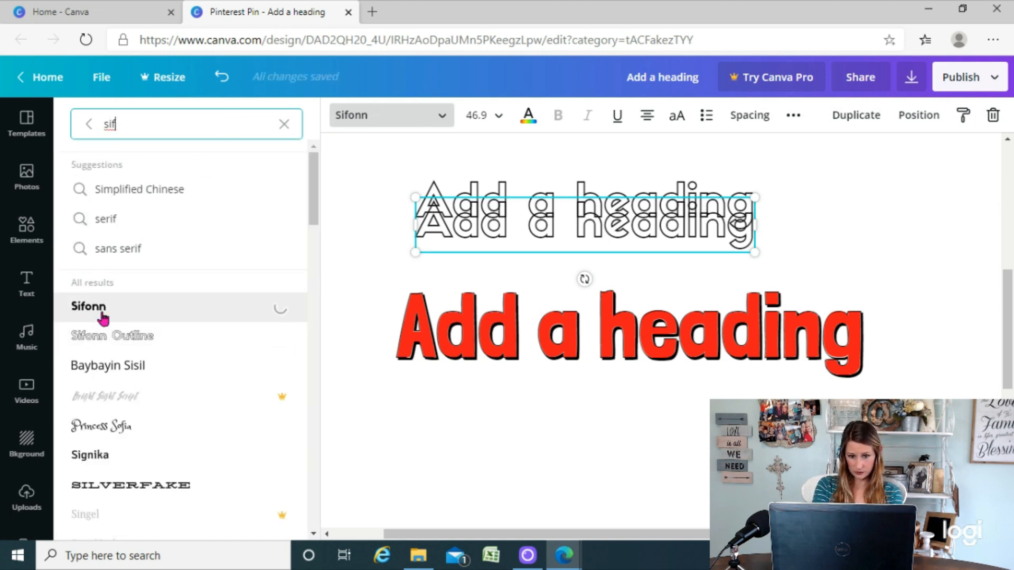
{"action": "left_click", "coordinate": [528, 115]}
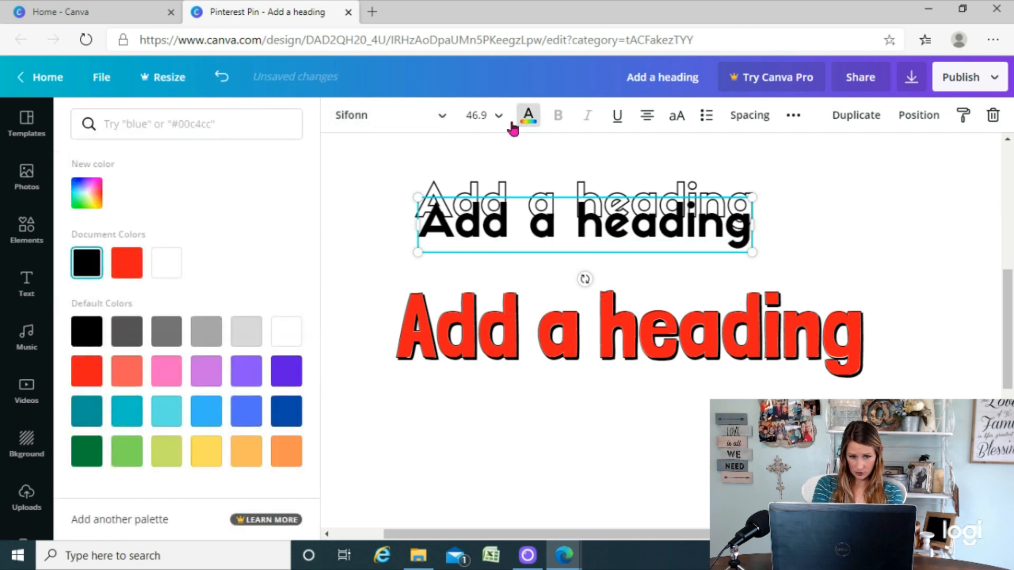
{"action": "left_click", "coordinate": [166, 371]}
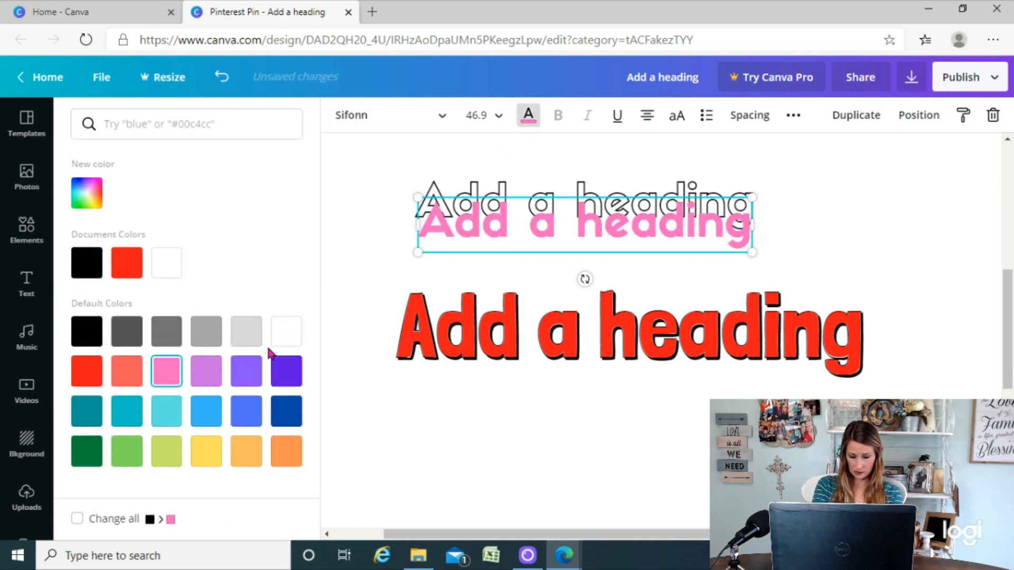
{"action": "mouse_move", "coordinate": [498, 235]}
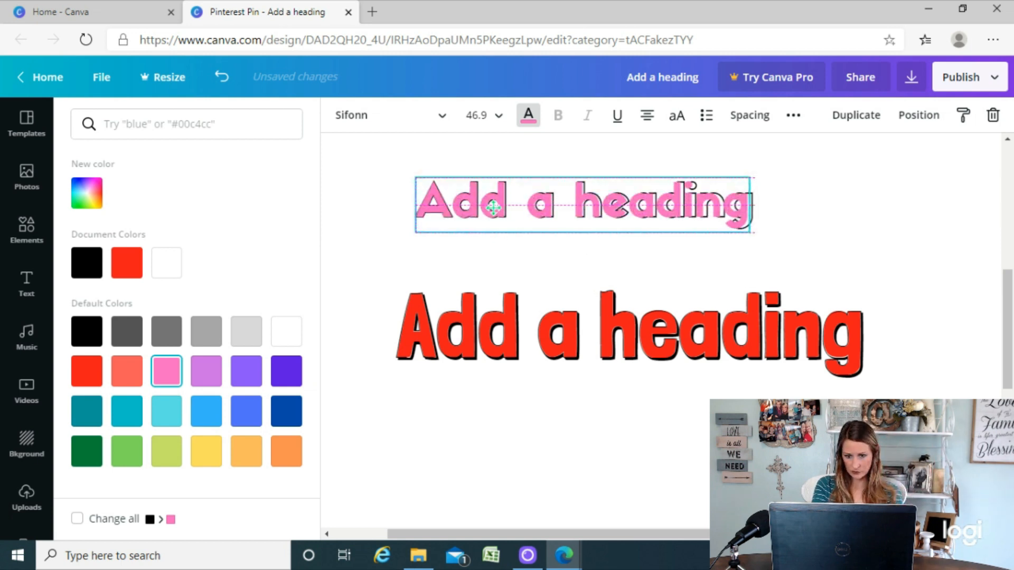
{"action": "left_click", "coordinate": [918, 115]}
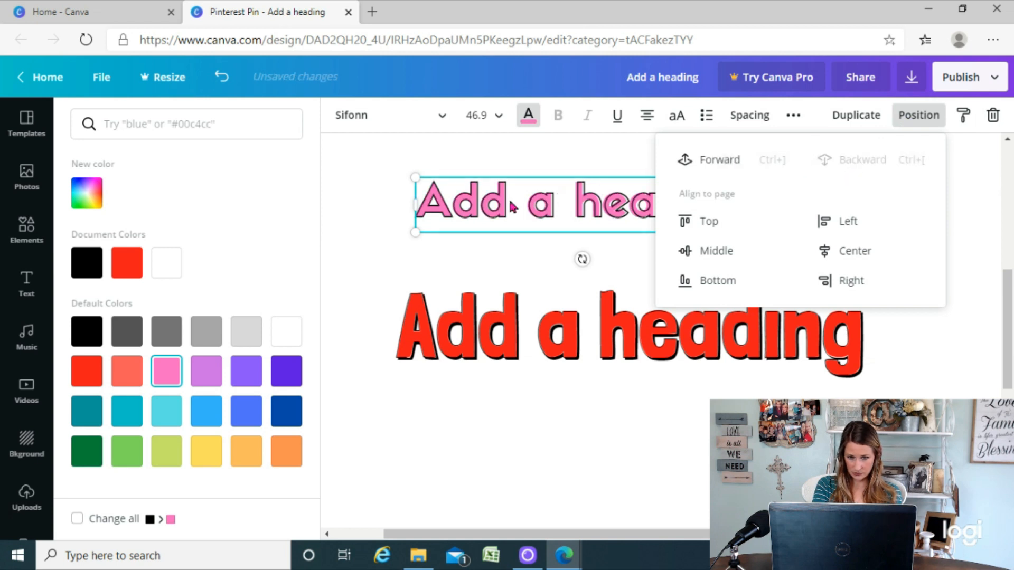
{"action": "left_click", "coordinate": [25, 283]}
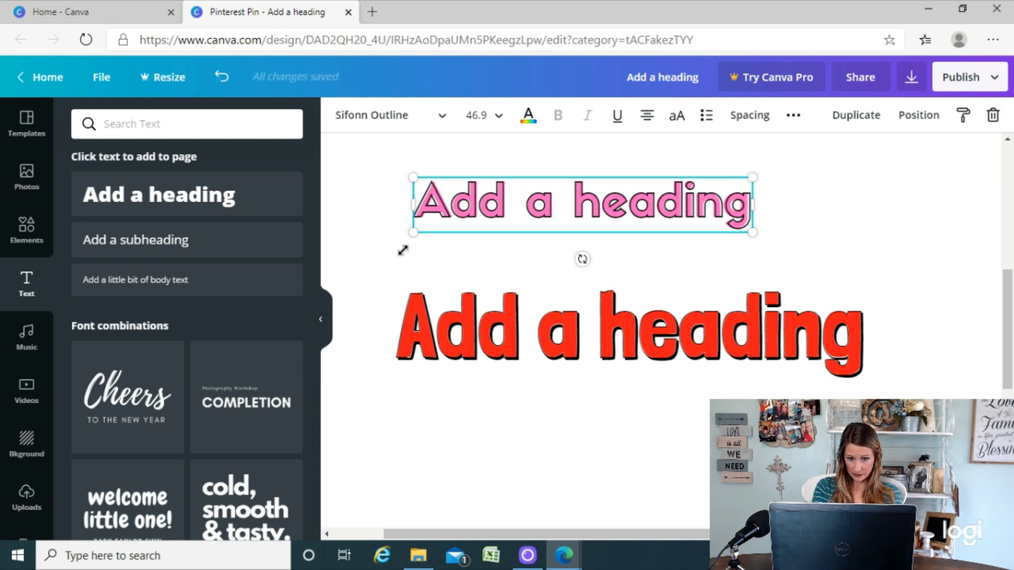
{"action": "mouse_move", "coordinate": [369, 232]}
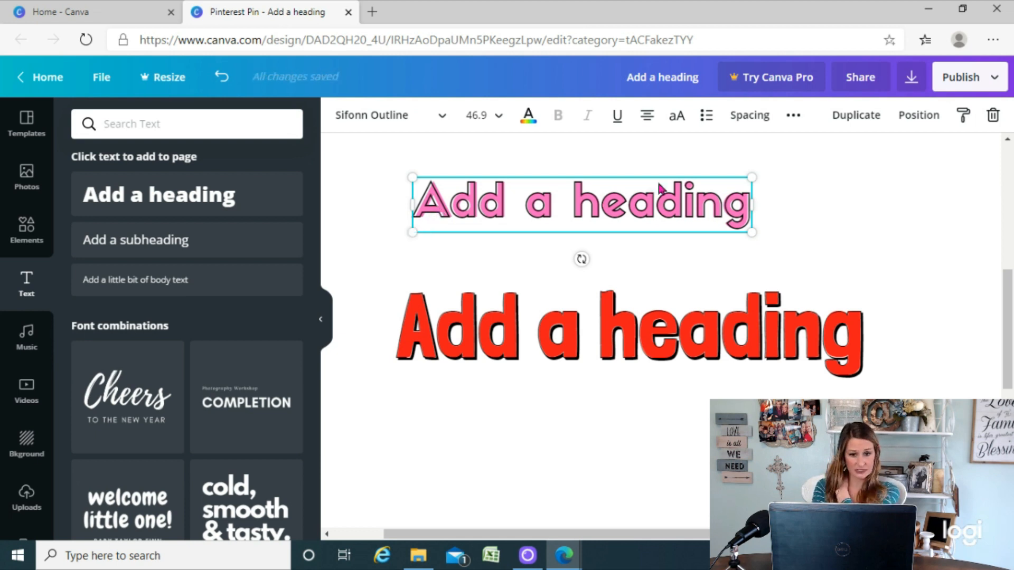
Tighten the Sifonn Outline heading's letter spacing to -11 and deselect it
{"action": "left_click", "coordinate": [749, 115]}
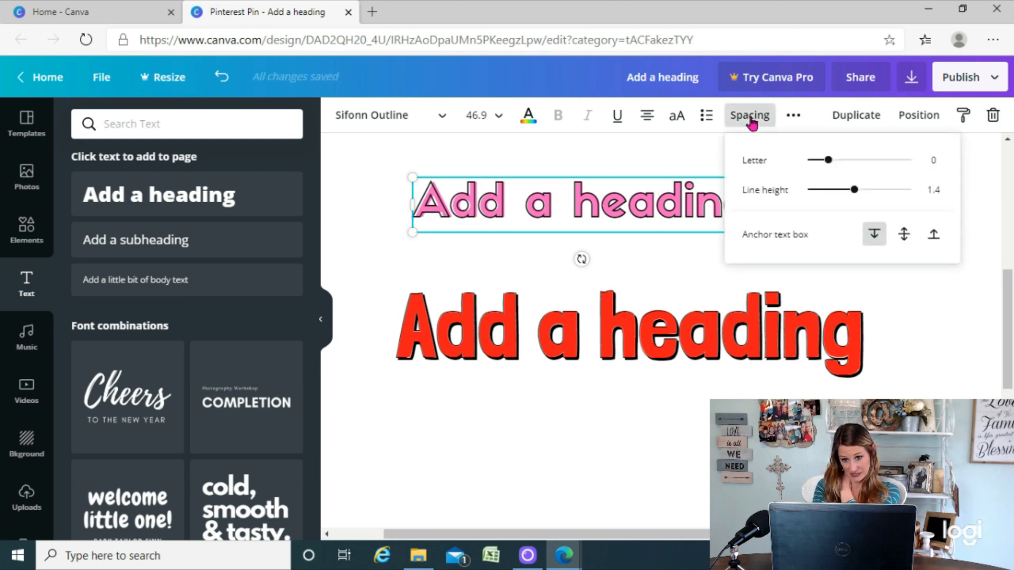
{"action": "mouse_move", "coordinate": [763, 155]}
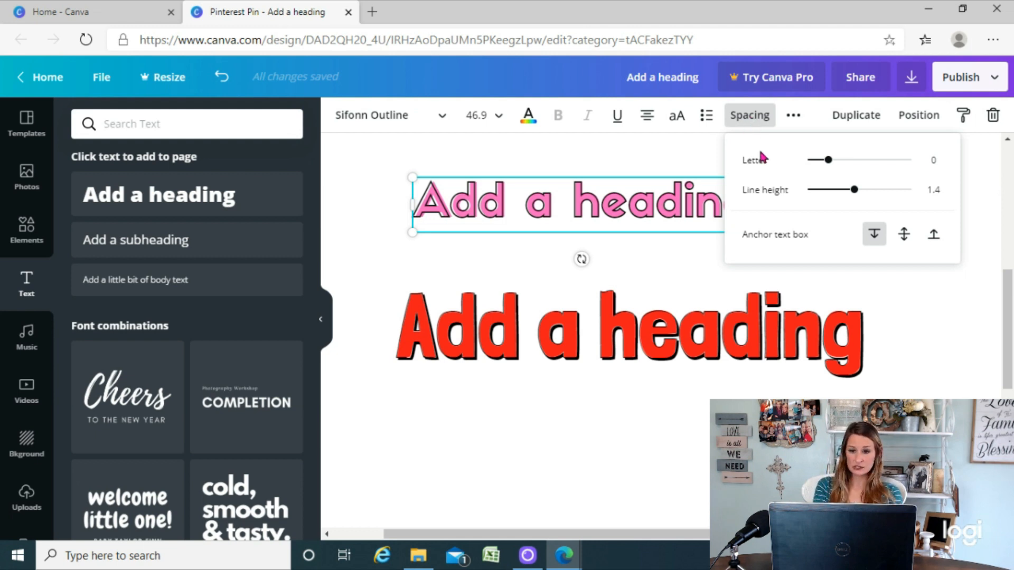
{"action": "mouse_move", "coordinate": [831, 165]}
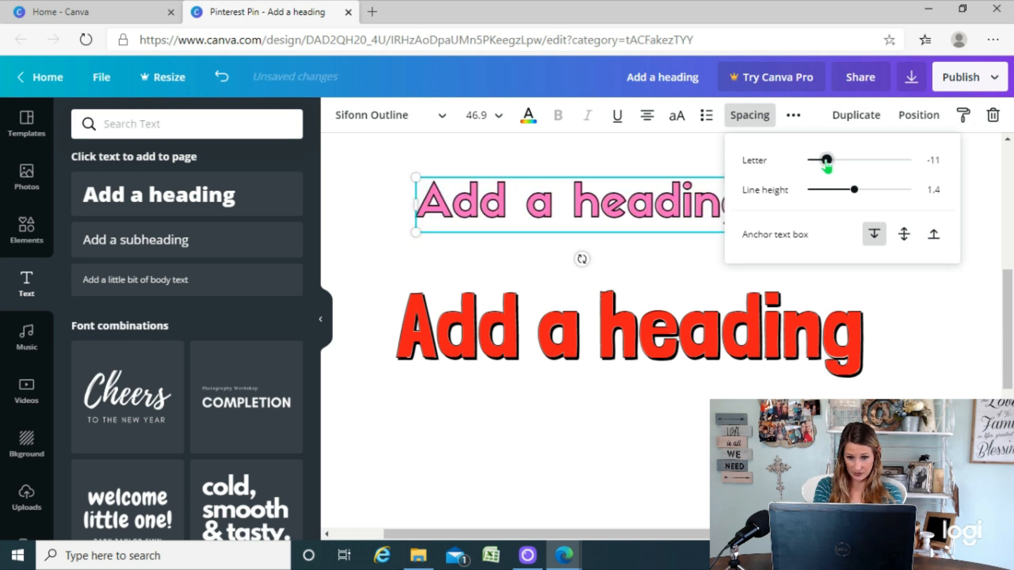
{"action": "left_click", "coordinate": [476, 255]}
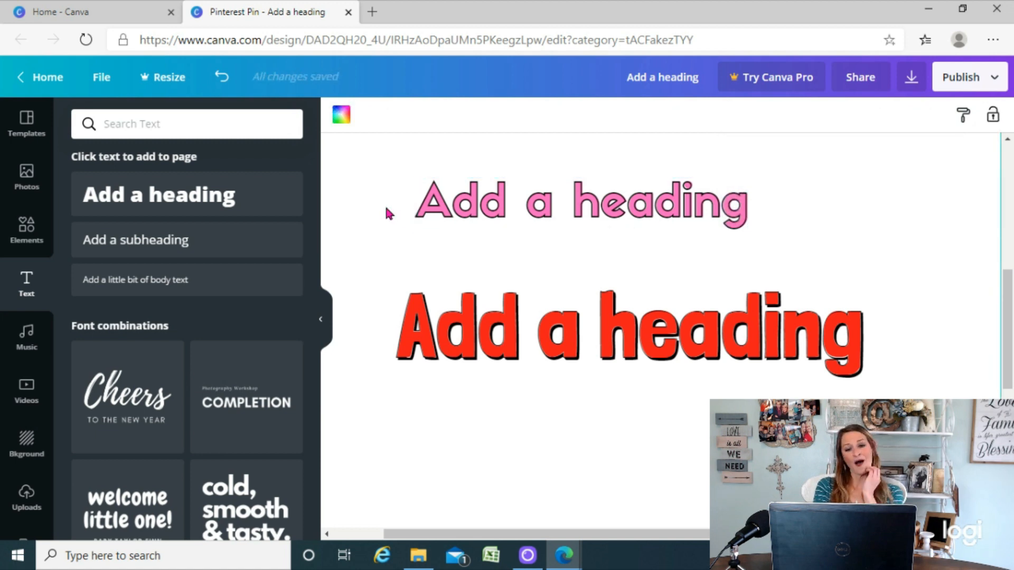
{"action": "mouse_move", "coordinate": [393, 157]}
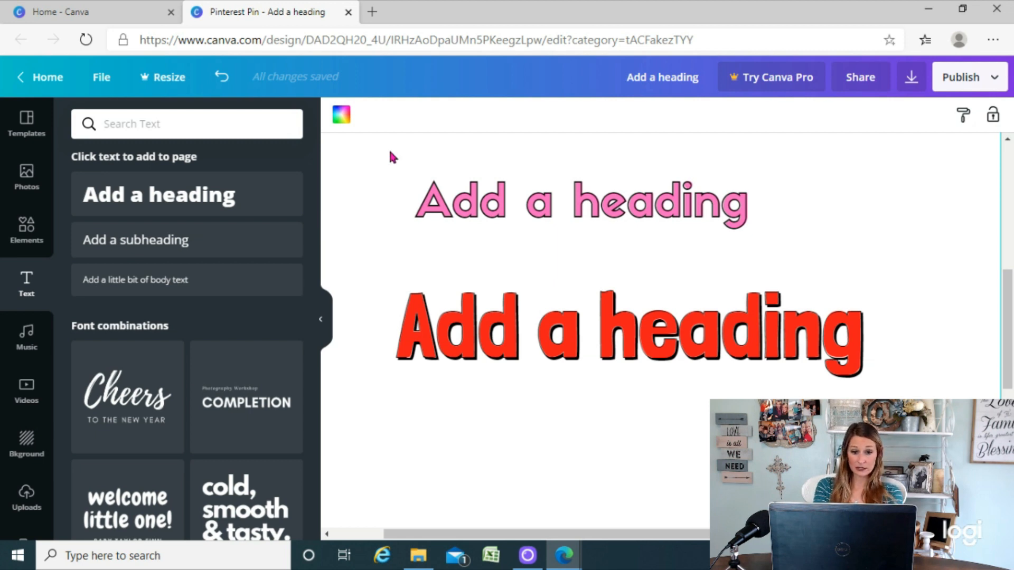
Select the pink heading and browse the font results matching 'outline'
{"action": "left_click", "coordinate": [459, 202]}
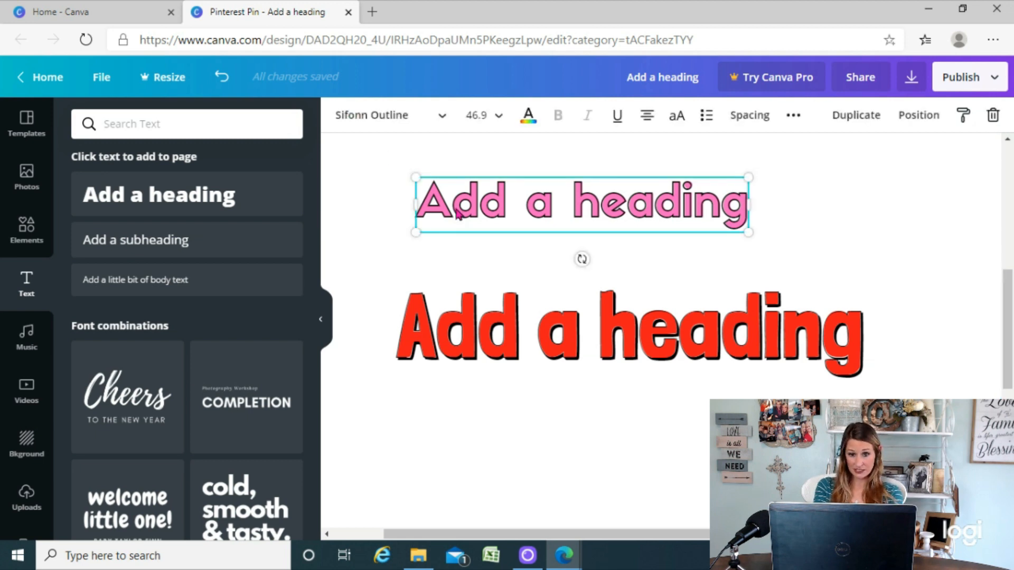
{"action": "left_click", "coordinate": [387, 116]}
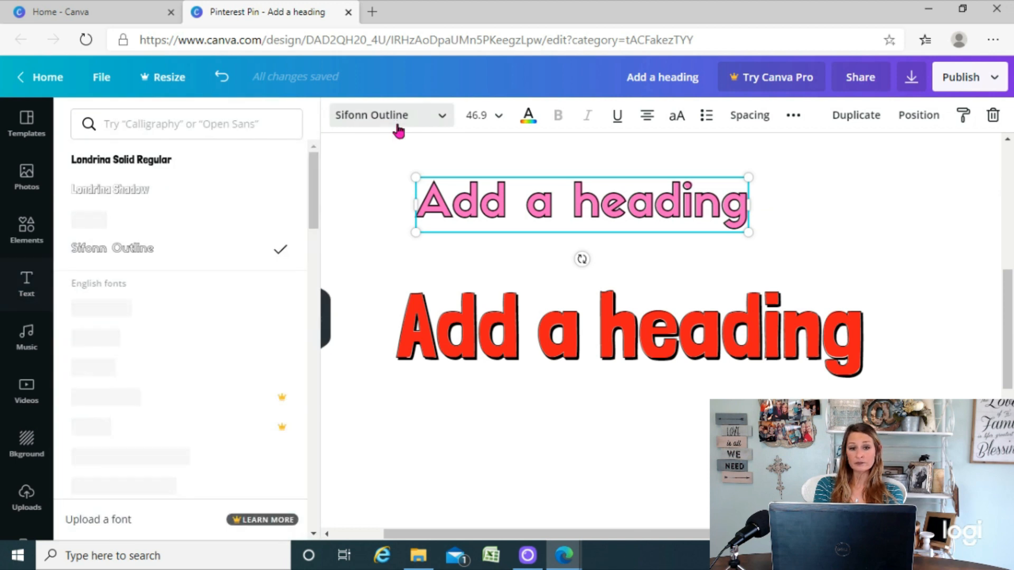
{"action": "scroll", "scroll_direction": "down", "scroll_amount": 3}
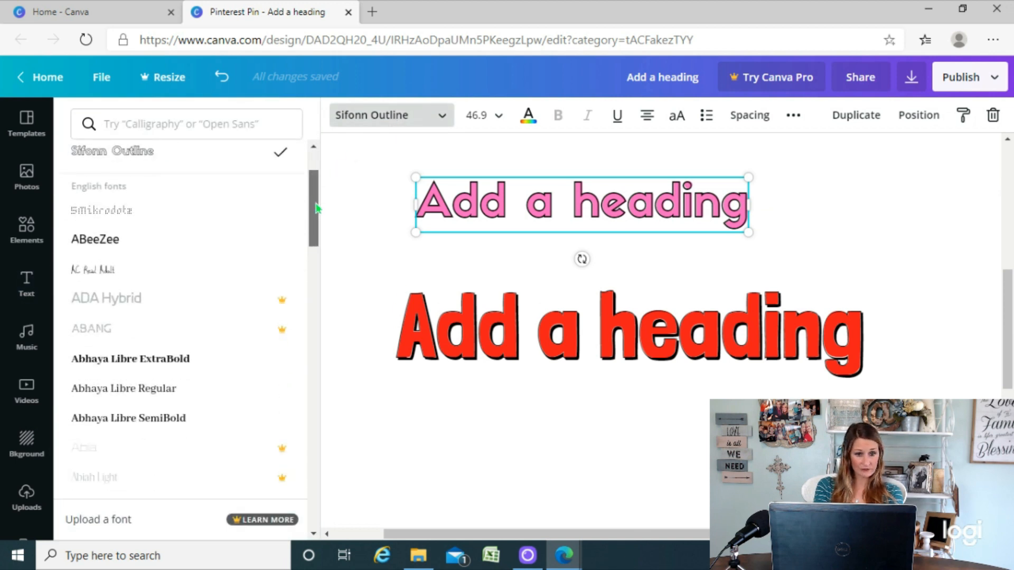
{"action": "scroll", "scroll_direction": "up", "scroll_amount": 3}
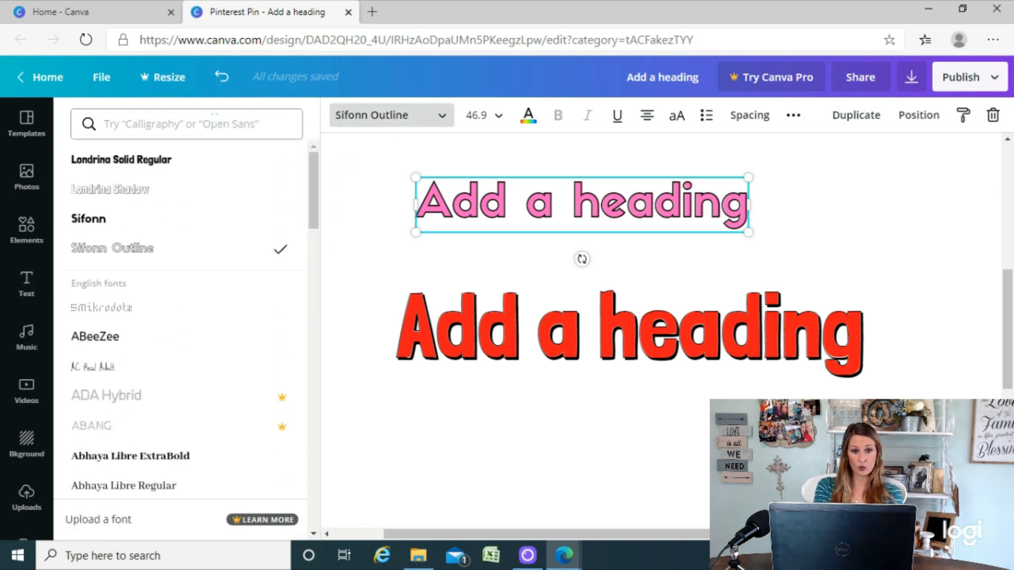
{"action": "type", "text": "outline"}
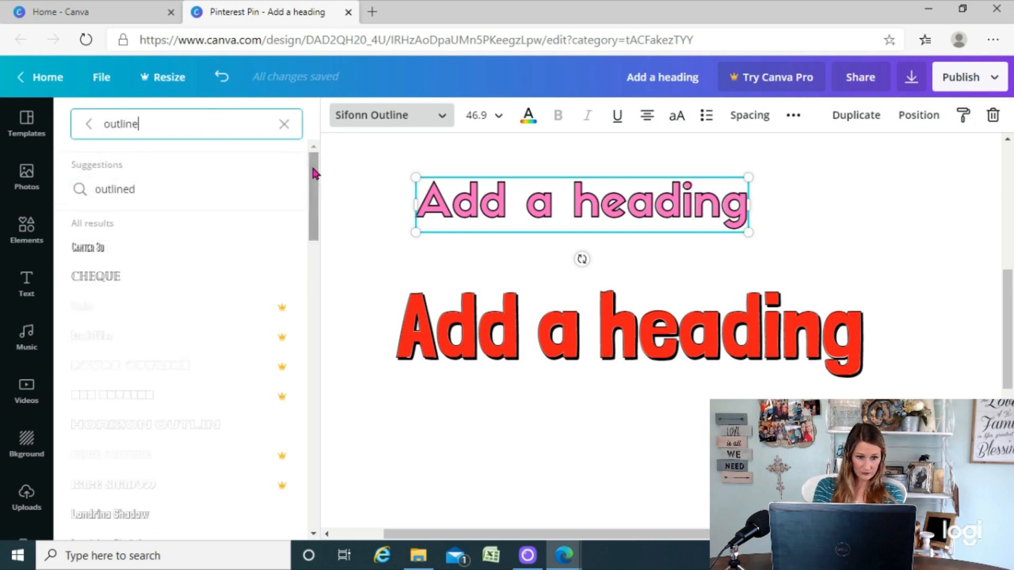
{"action": "scroll", "scroll_direction": "down", "scroll_amount": 3}
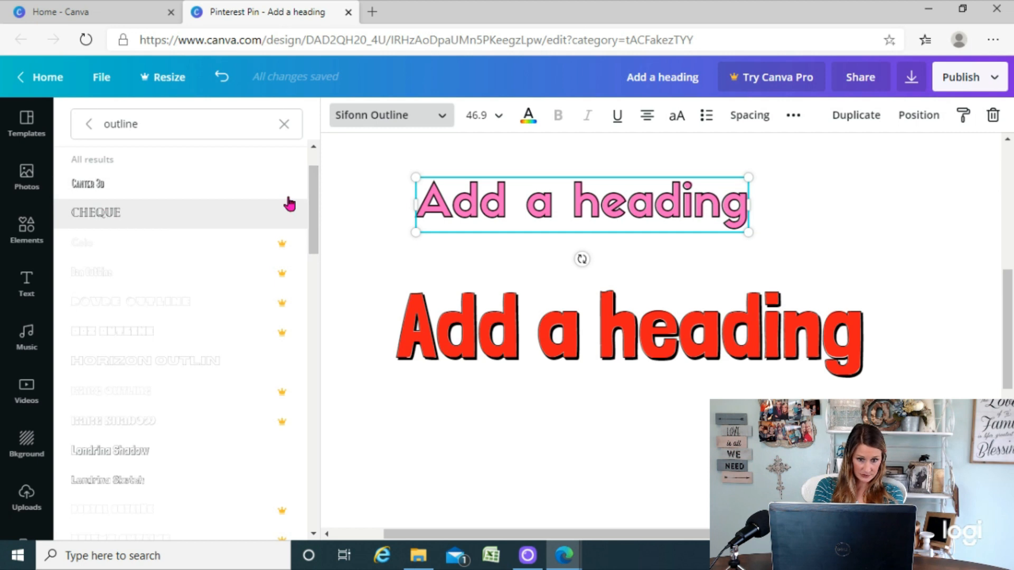
{"action": "scroll", "scroll_direction": "down", "scroll_amount": 3}
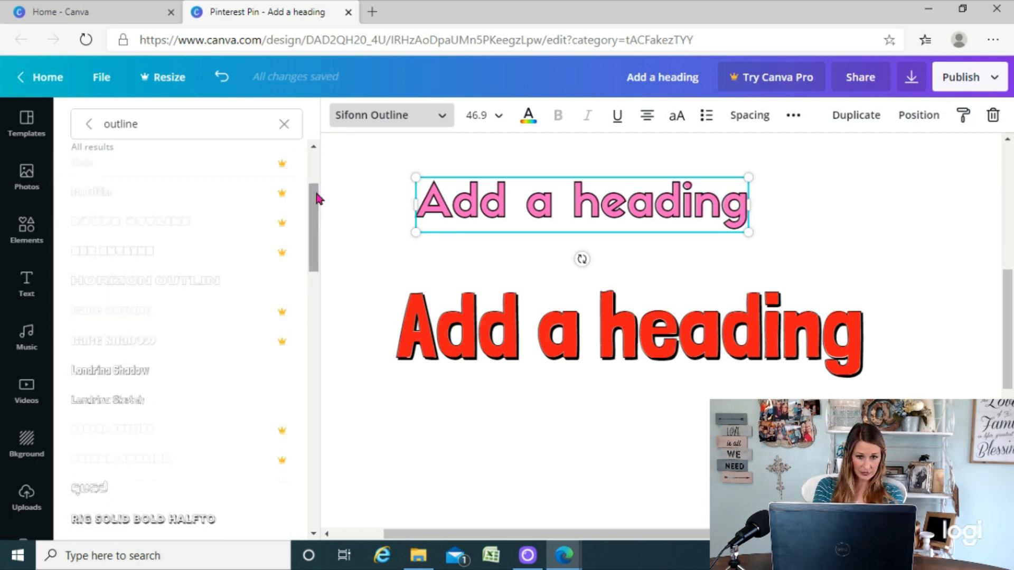
{"action": "scroll", "scroll_direction": "up", "scroll_amount": 3}
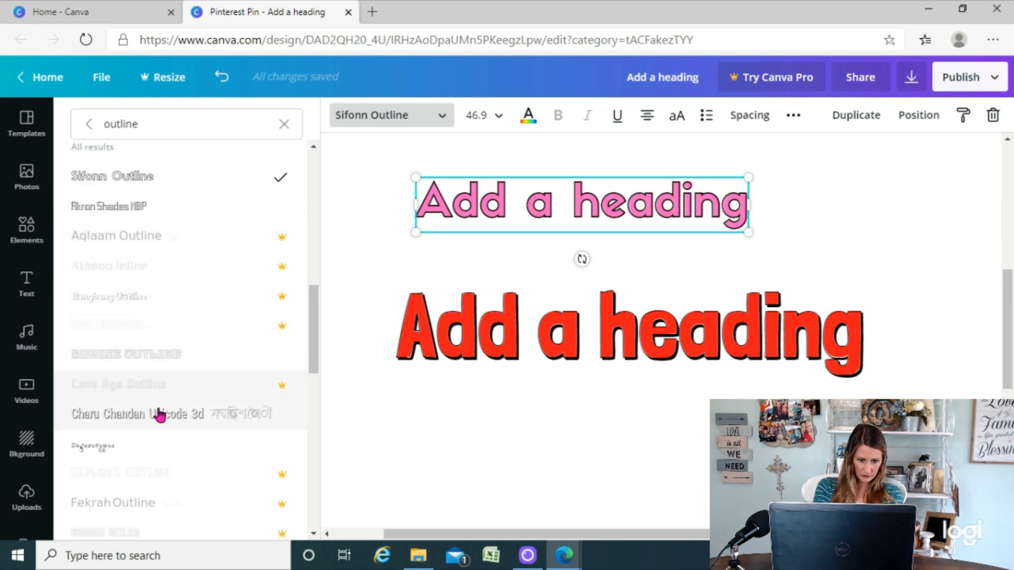
{"action": "scroll", "scroll_direction": "down", "scroll_amount": 3}
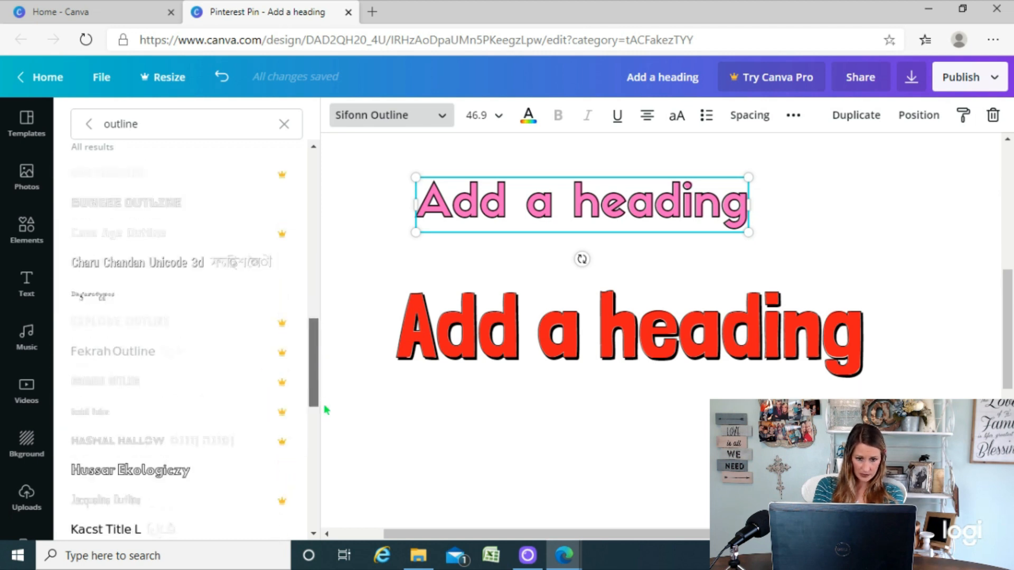
{"action": "scroll", "scroll_direction": "down", "scroll_amount": 3}
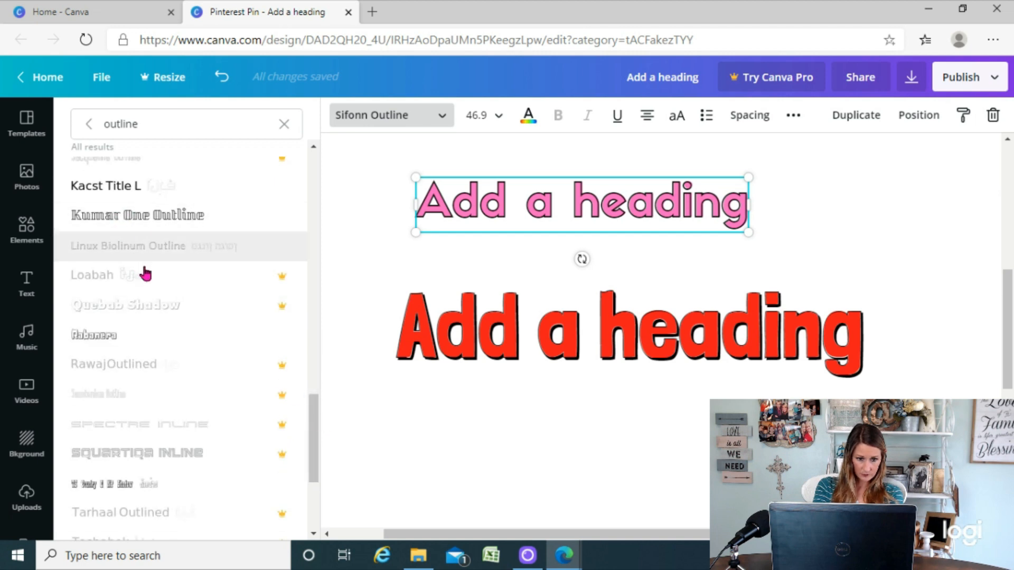